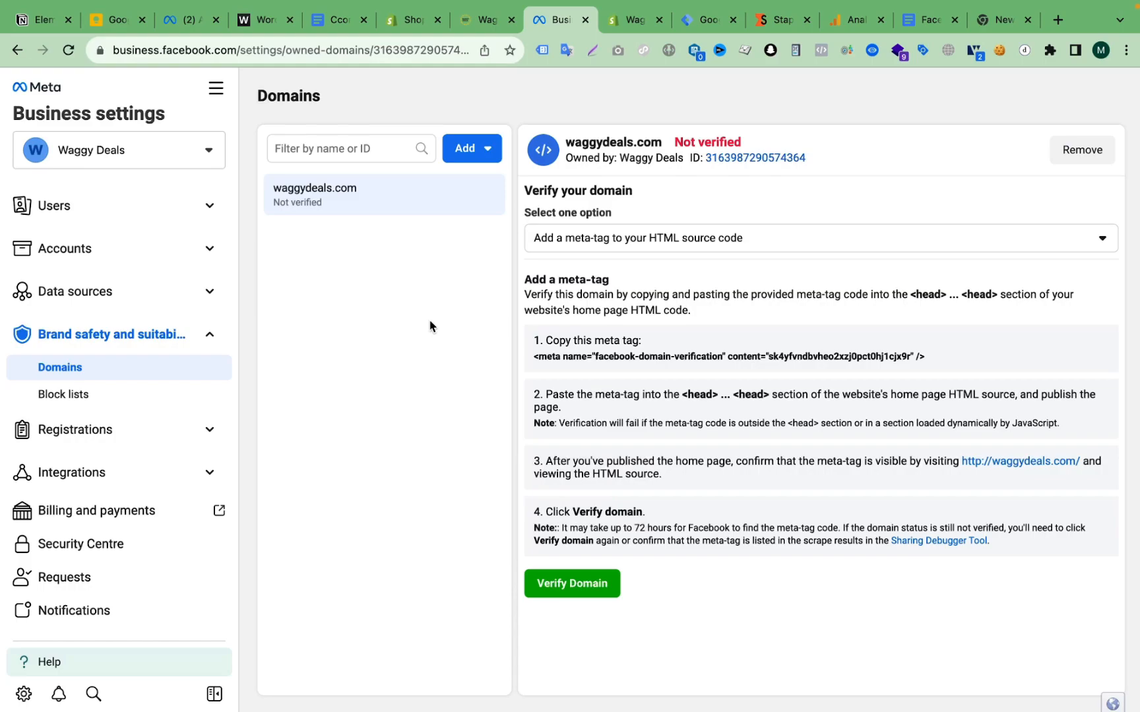
pyautogui.moveTo(548, 217)
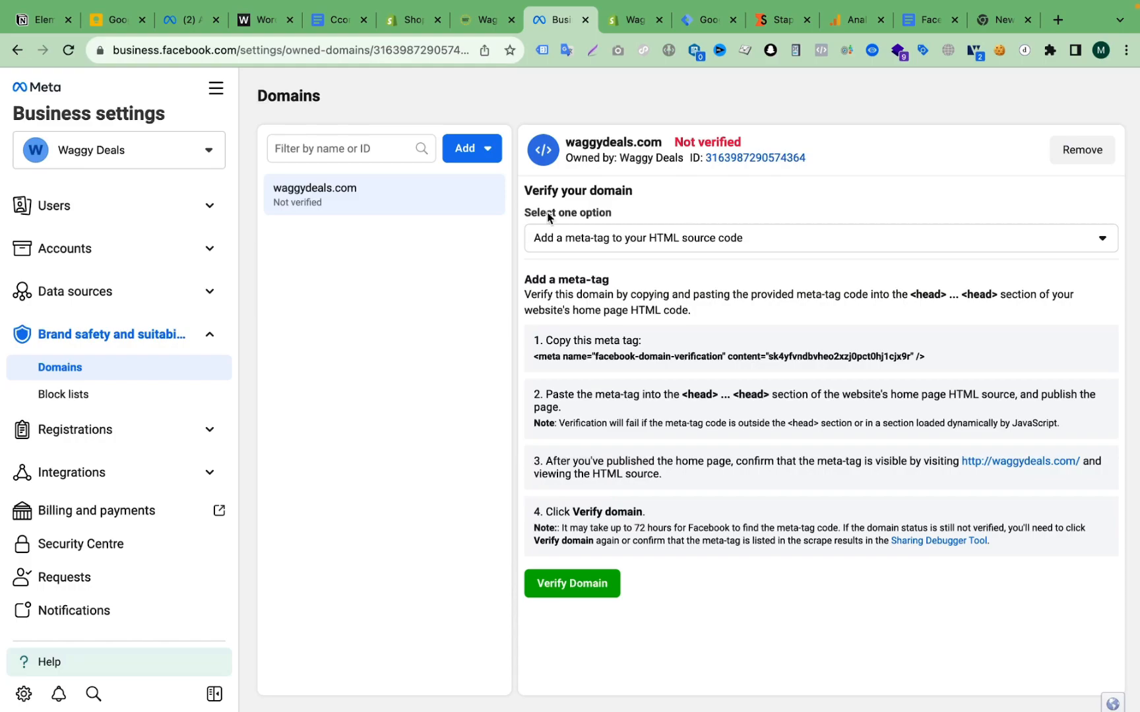
pyautogui.click(632, 19)
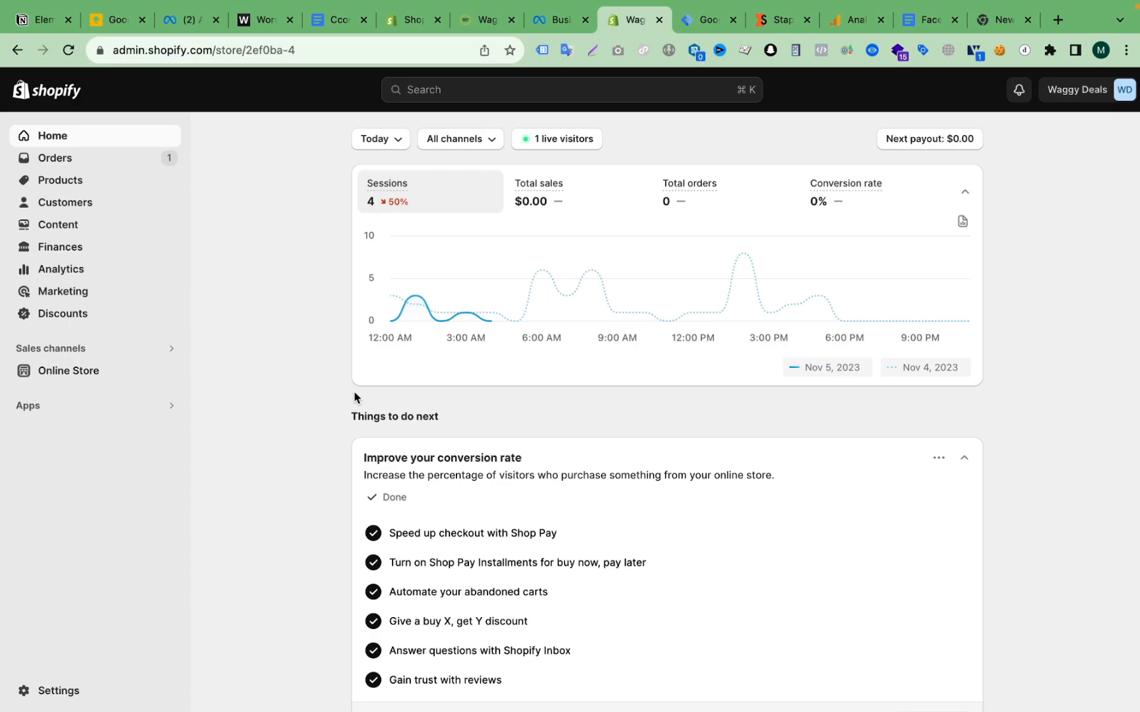
pyautogui.moveTo(380, 399)
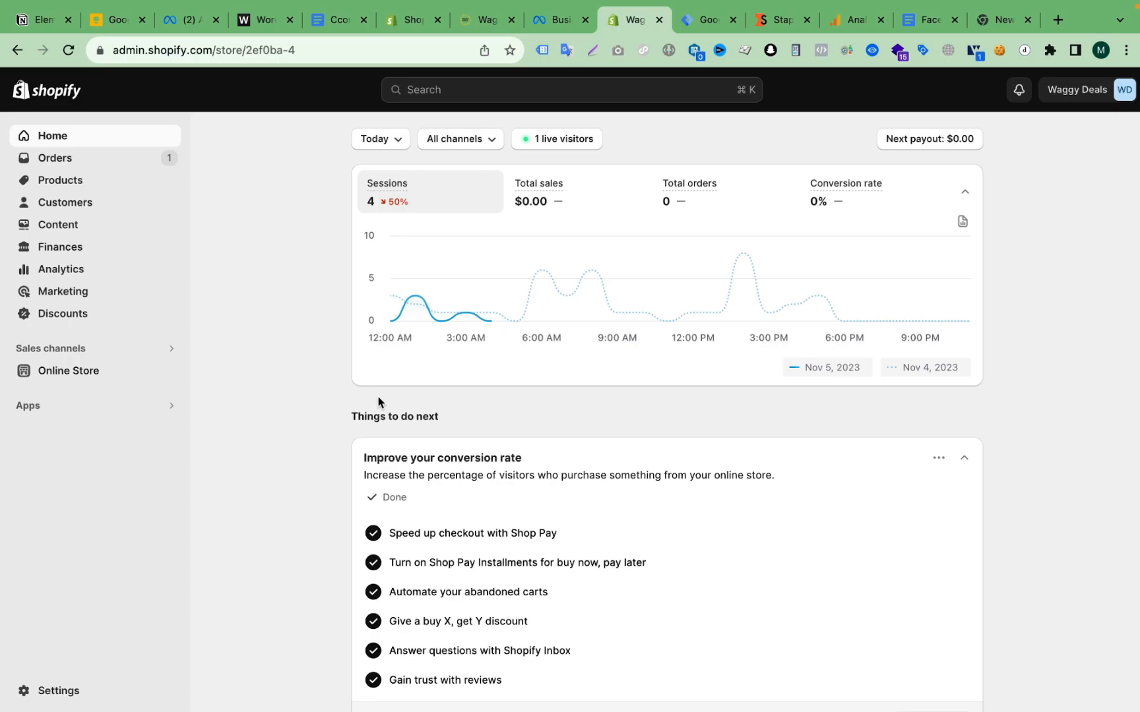
pyautogui.click(556, 19)
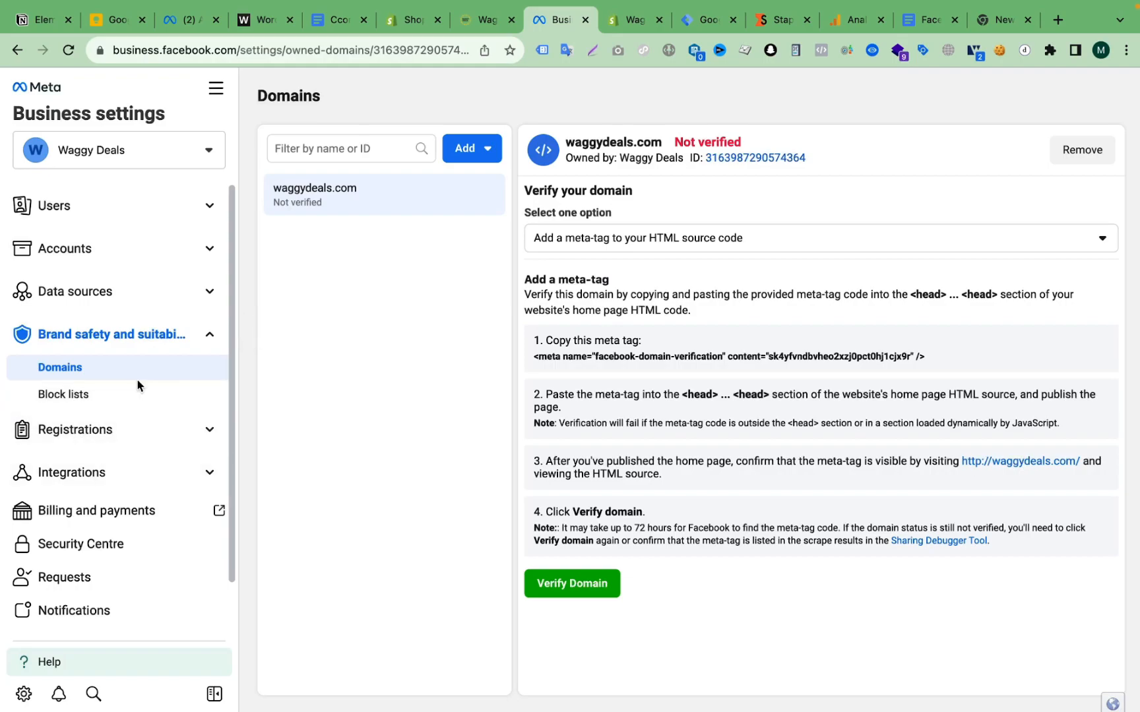
pyautogui.moveTo(113, 335)
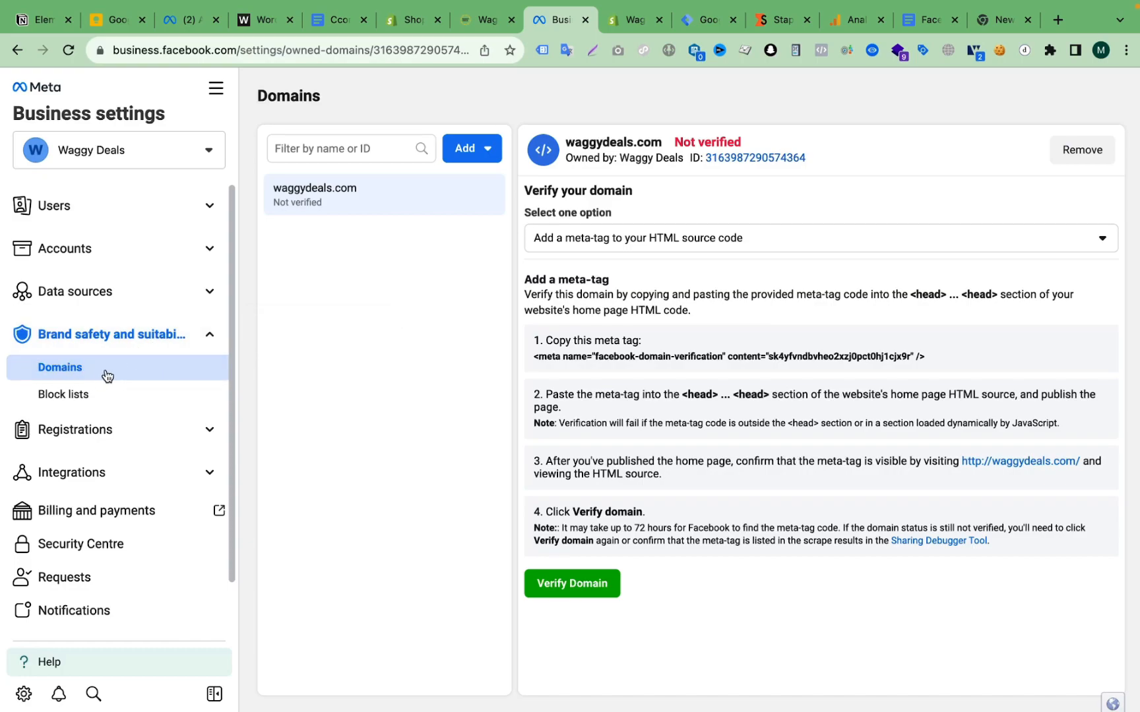
pyautogui.moveTo(111, 335)
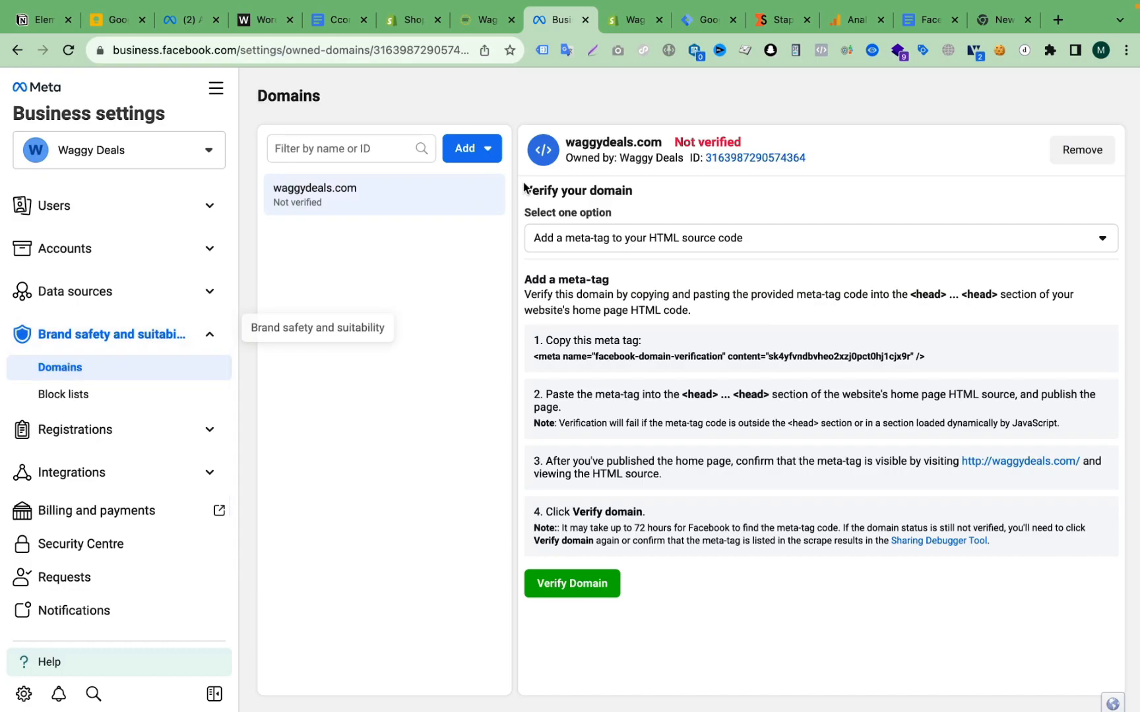
pyautogui.click(471, 148)
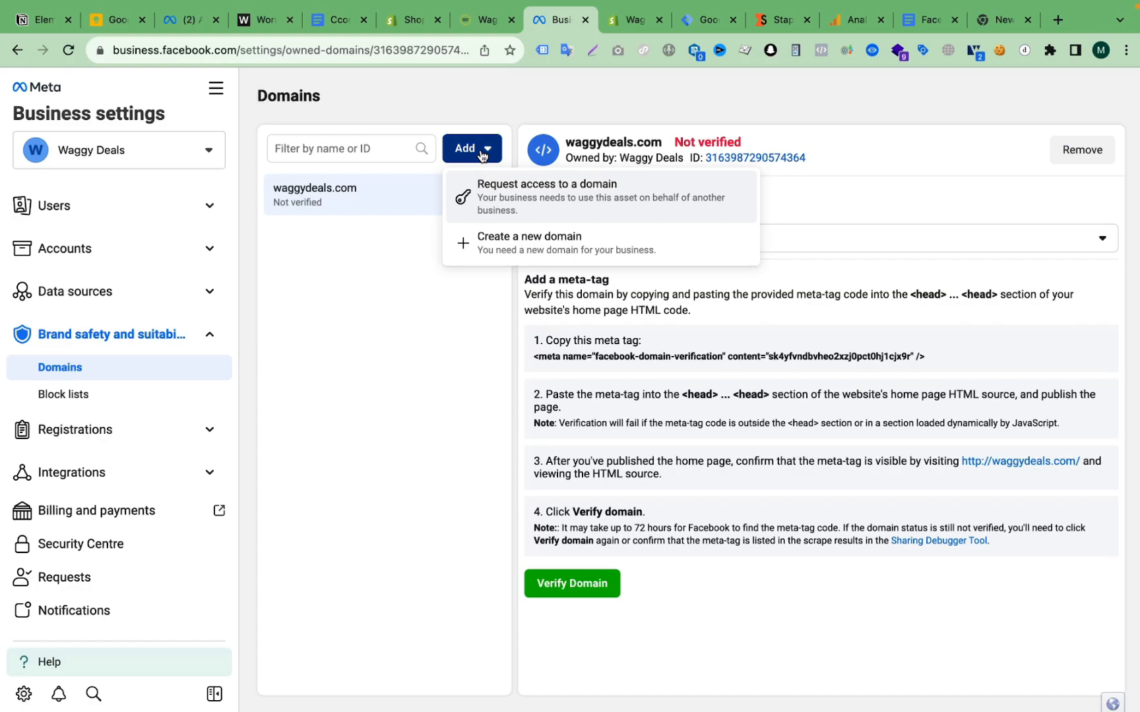
pyautogui.moveTo(472, 242)
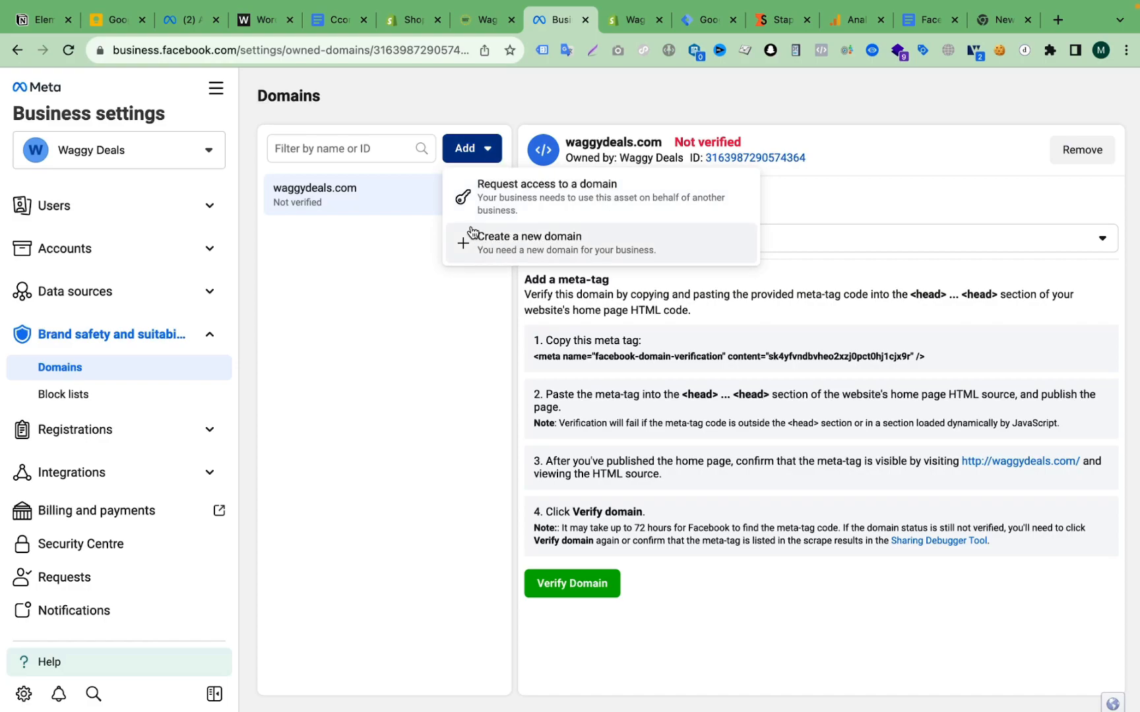
pyautogui.click(529, 243)
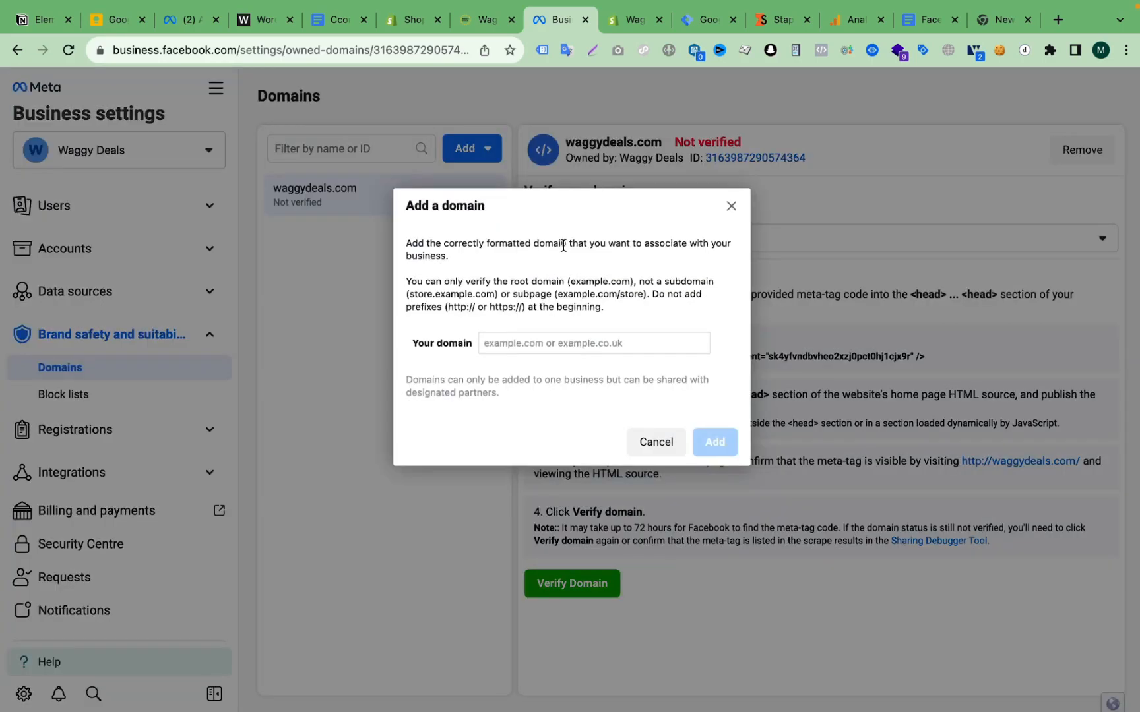
pyautogui.click(592, 343)
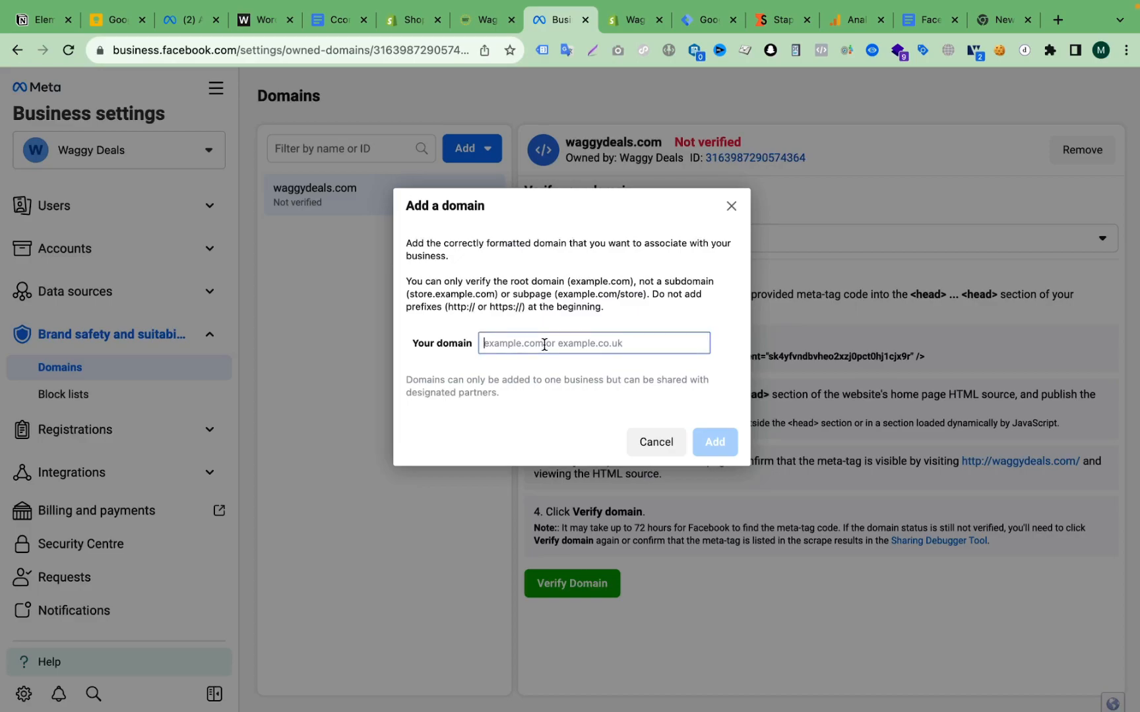
pyautogui.write('https://waggydeals.com')
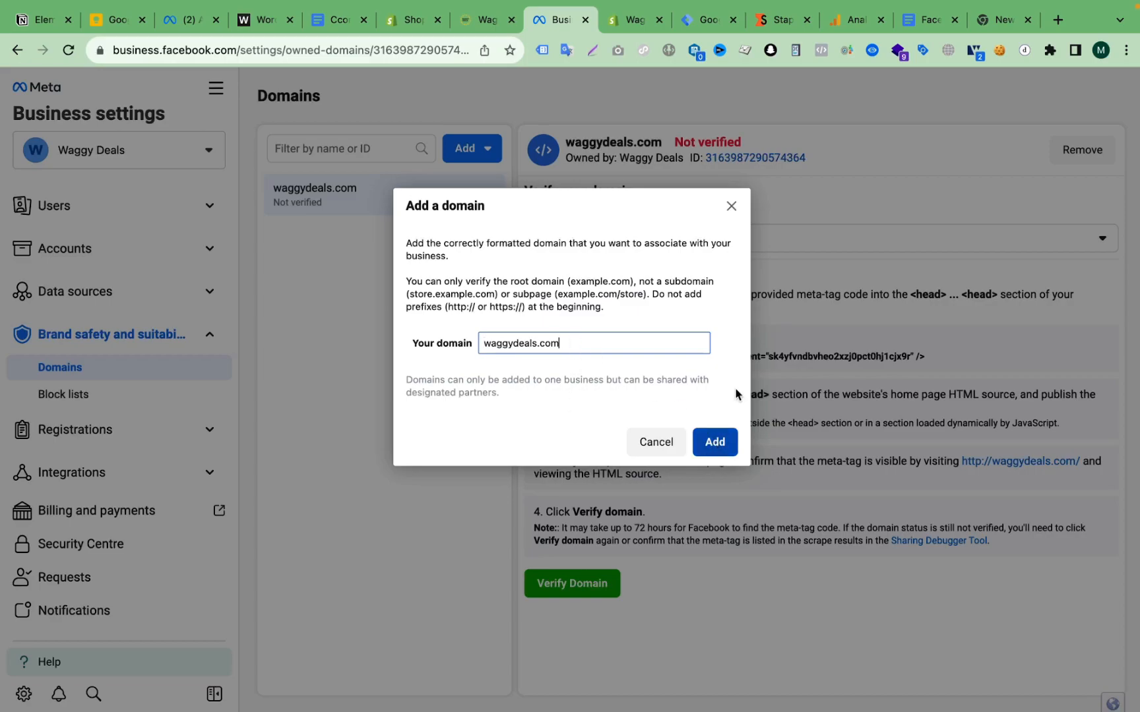
pyautogui.click(654, 442)
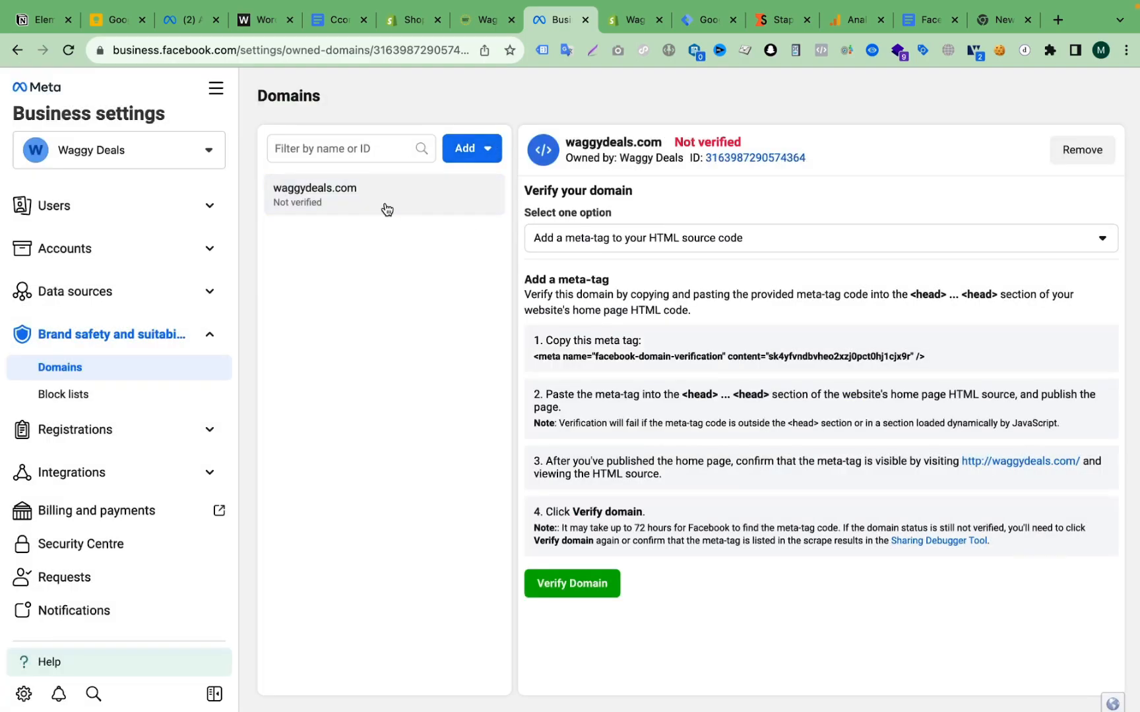
pyautogui.moveTo(707, 142)
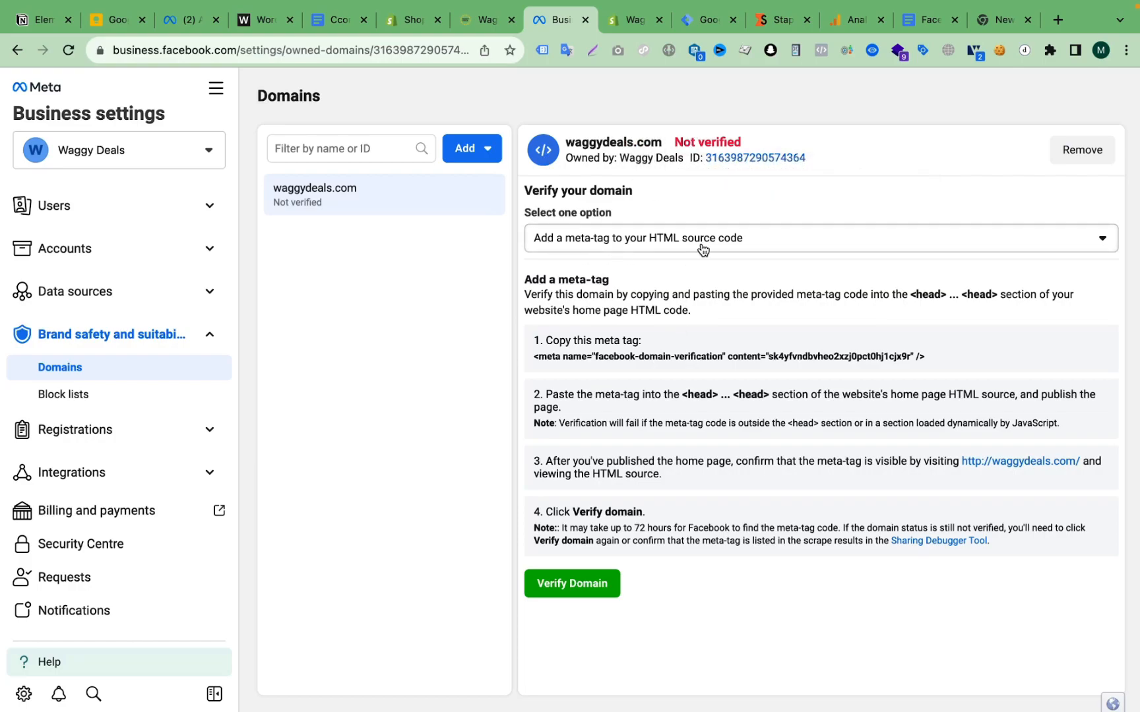
# - Choose DNS TXT record verification and copy the facebook-domain-verification value
pyautogui.click(819, 238)
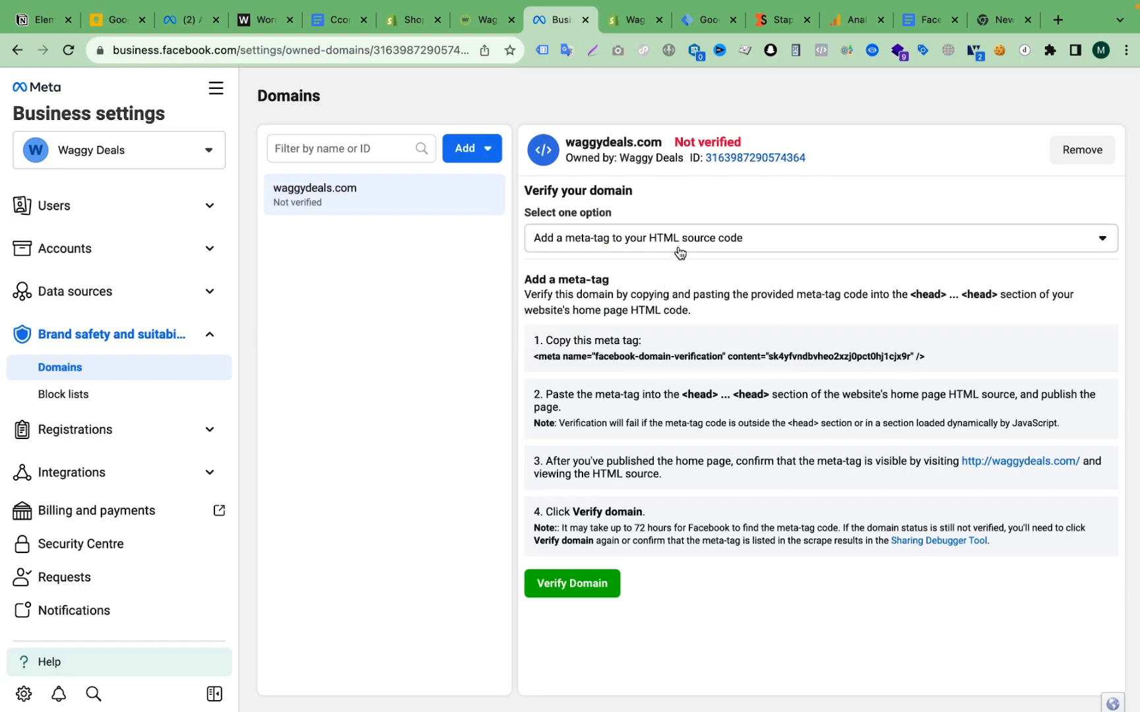
pyautogui.click(820, 237)
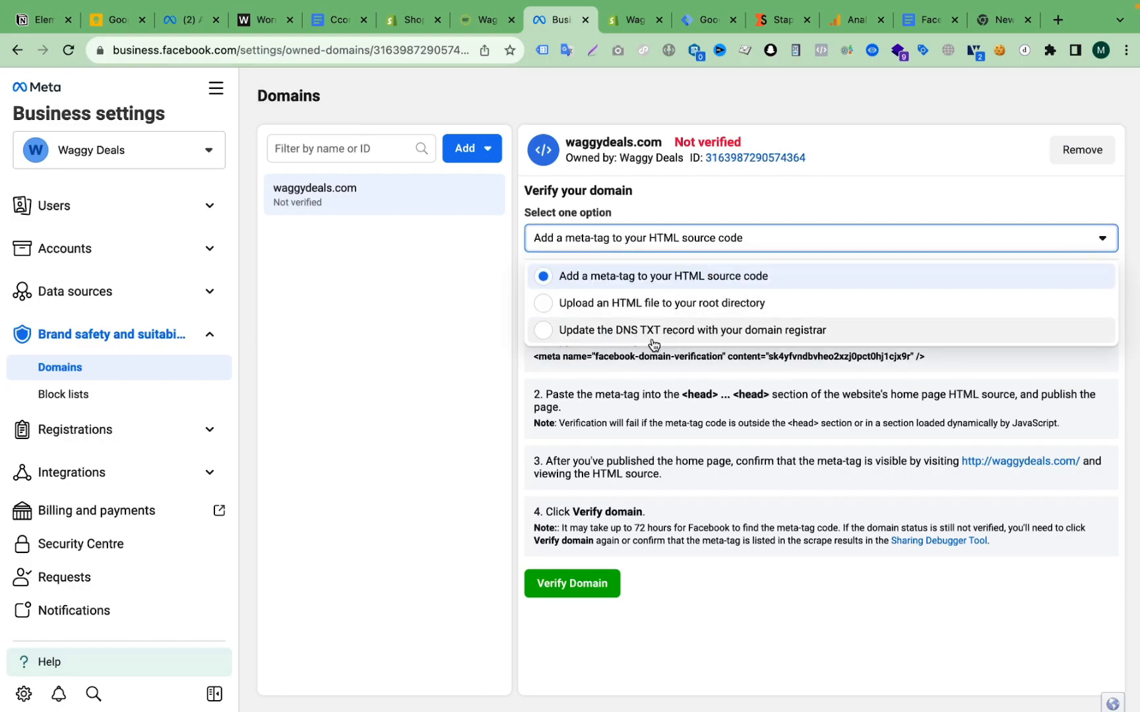
pyautogui.moveTo(563, 342)
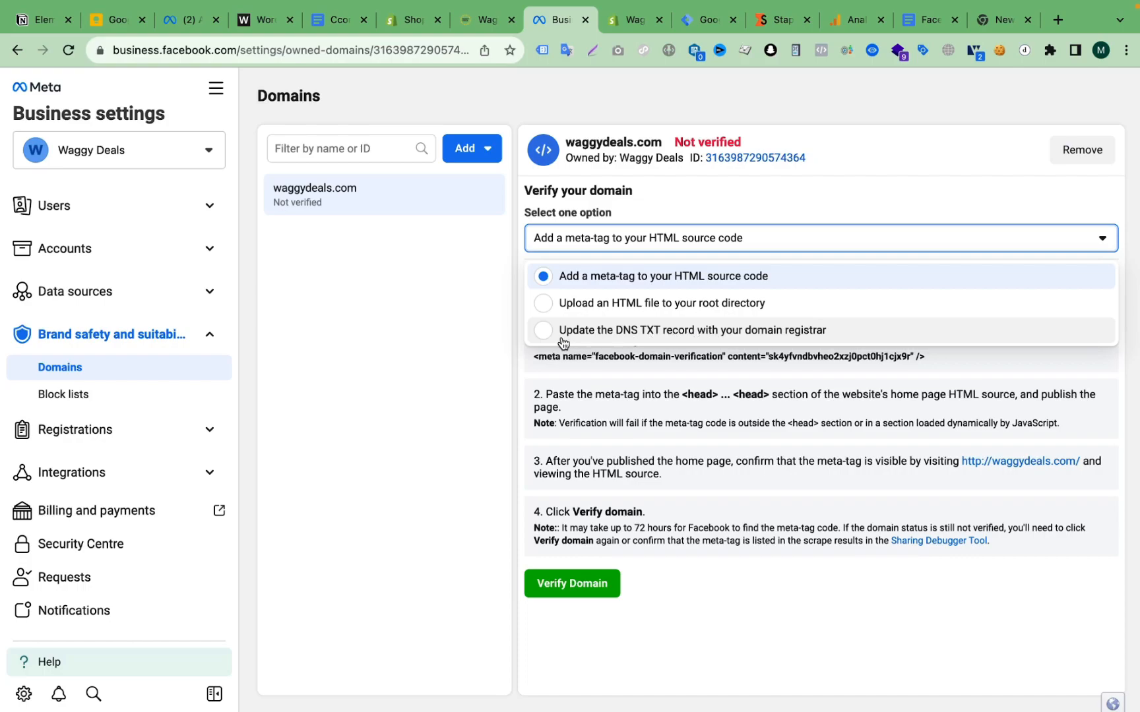
pyautogui.moveTo(711, 339)
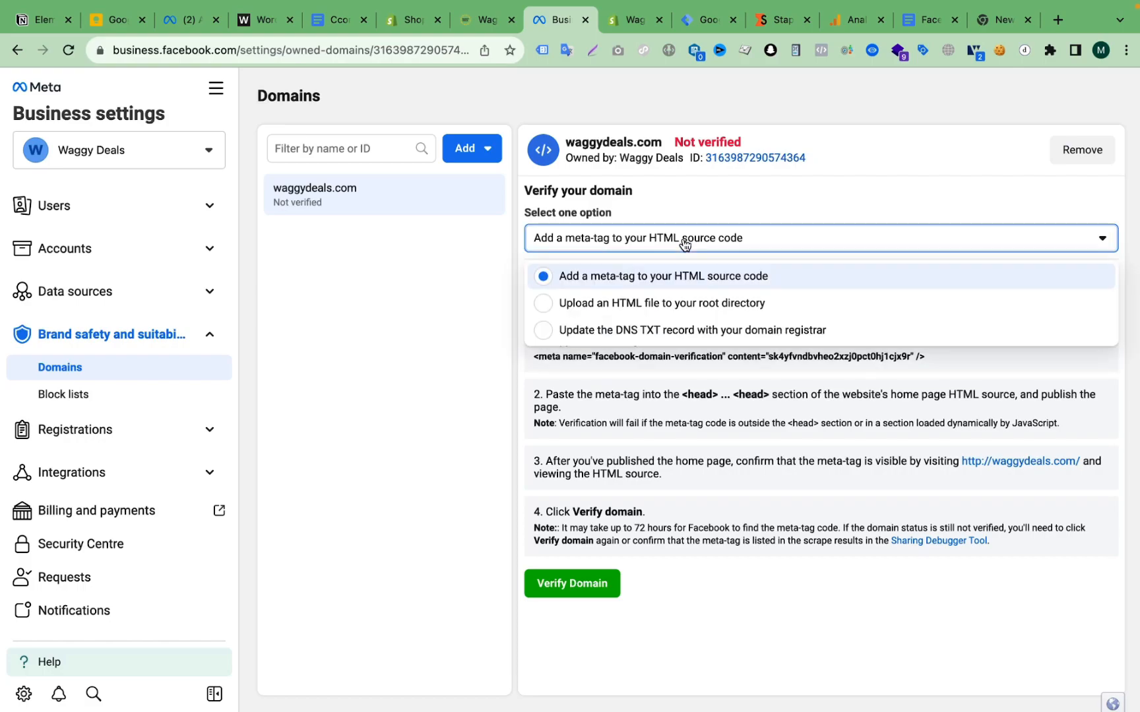
pyautogui.click(684, 329)
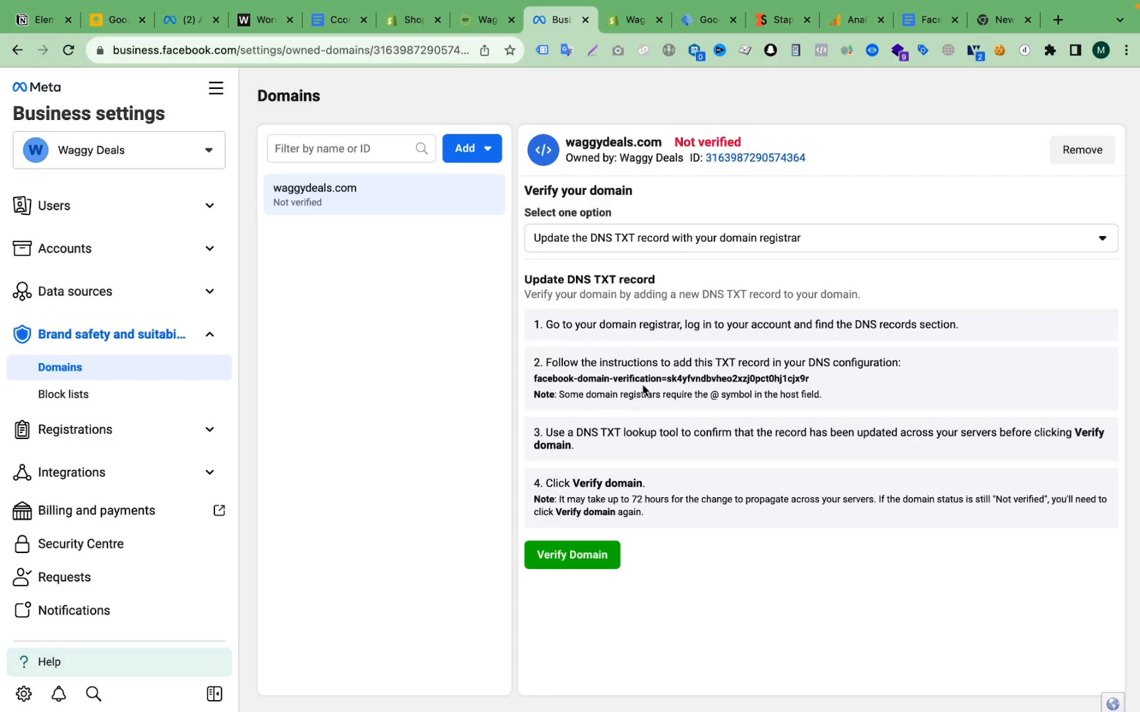
pyautogui.click(669, 378)
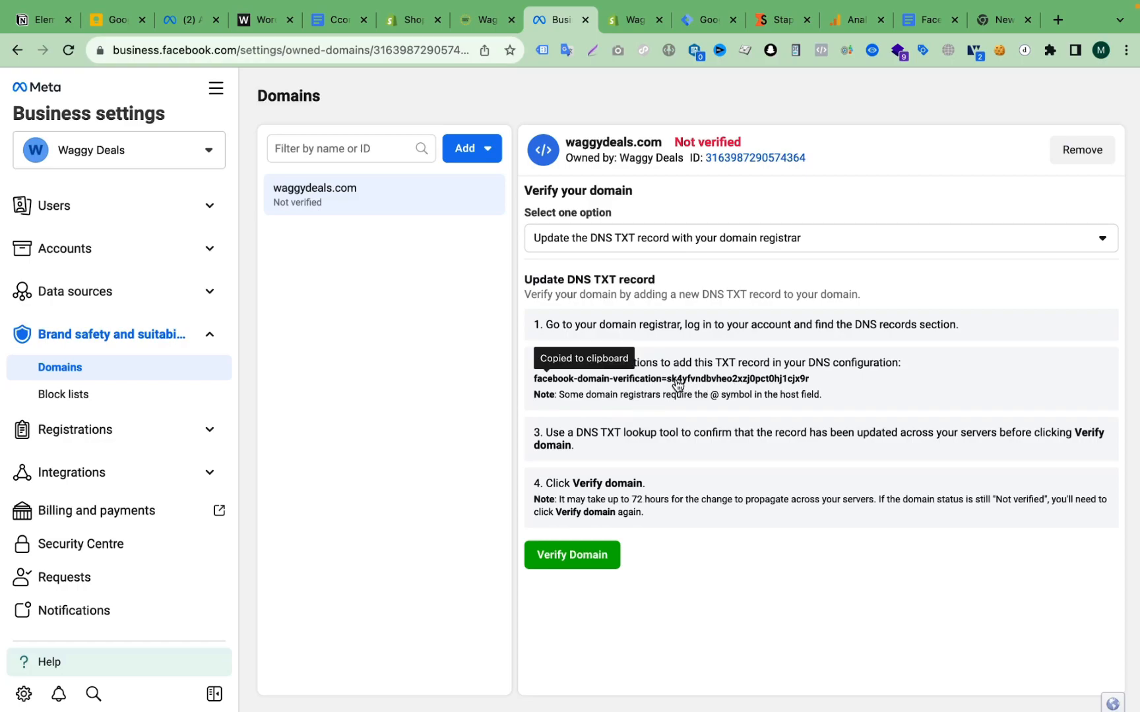
pyautogui.click(631, 19)
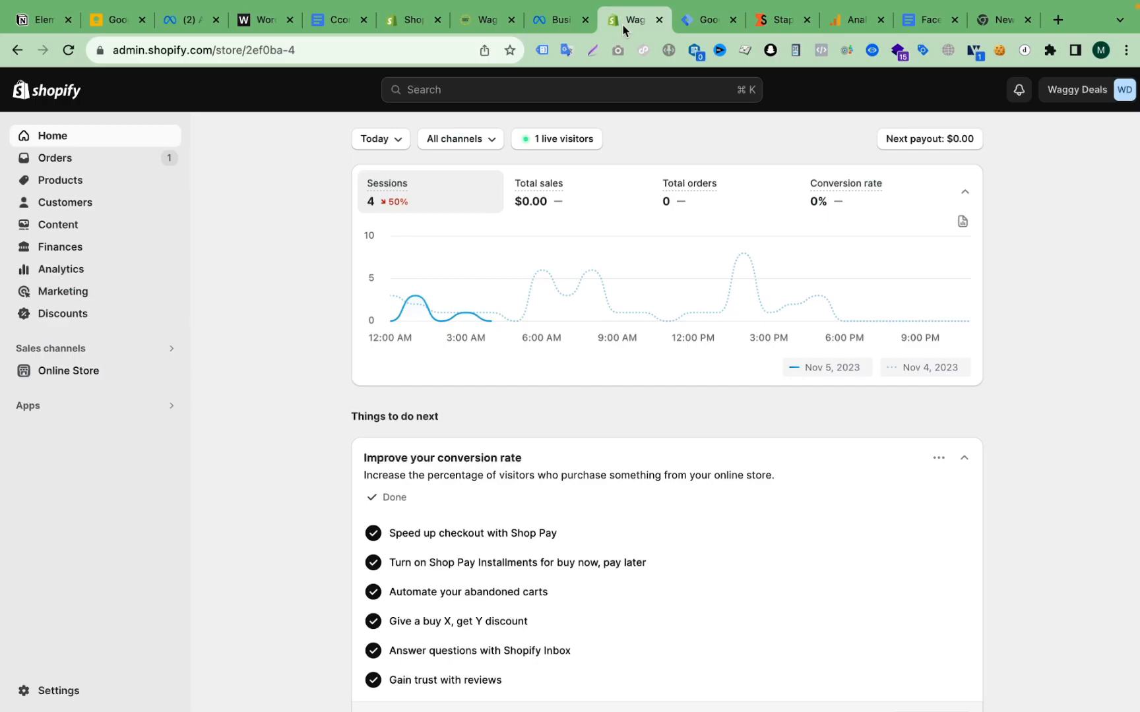
pyautogui.moveTo(304, 253)
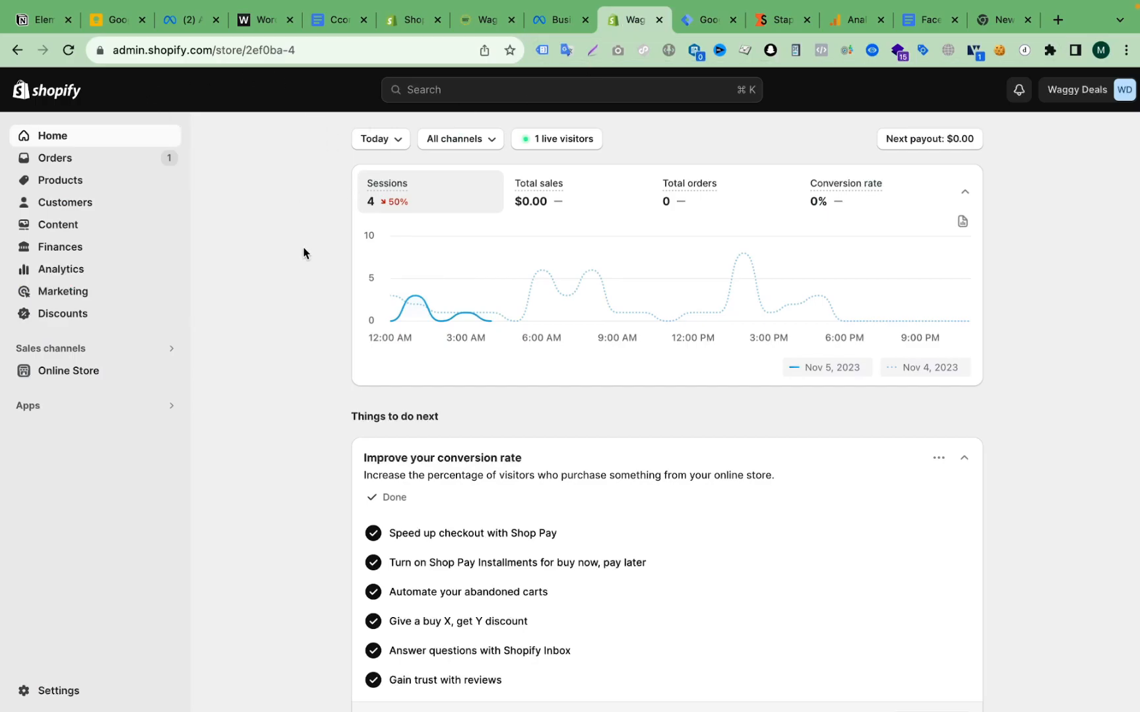
pyautogui.moveTo(240, 328)
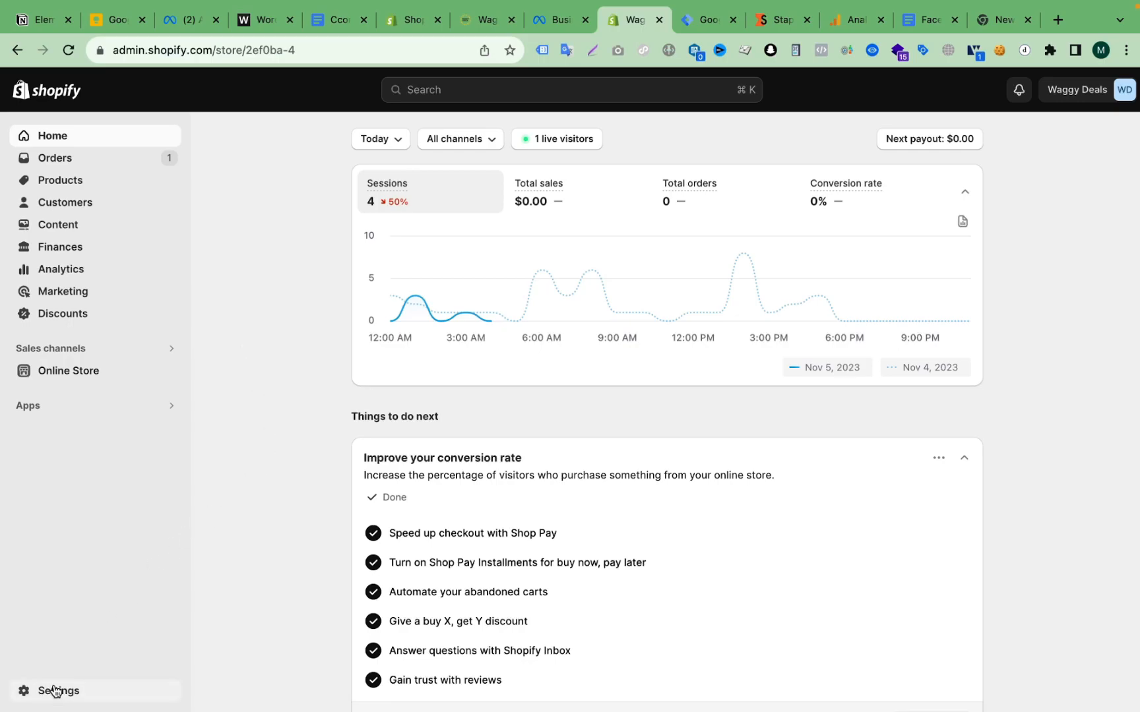
# - Open Shopify Settings > Domains, listing waggydeals.com as primary with three redirecting domains
pyautogui.click(57, 690)
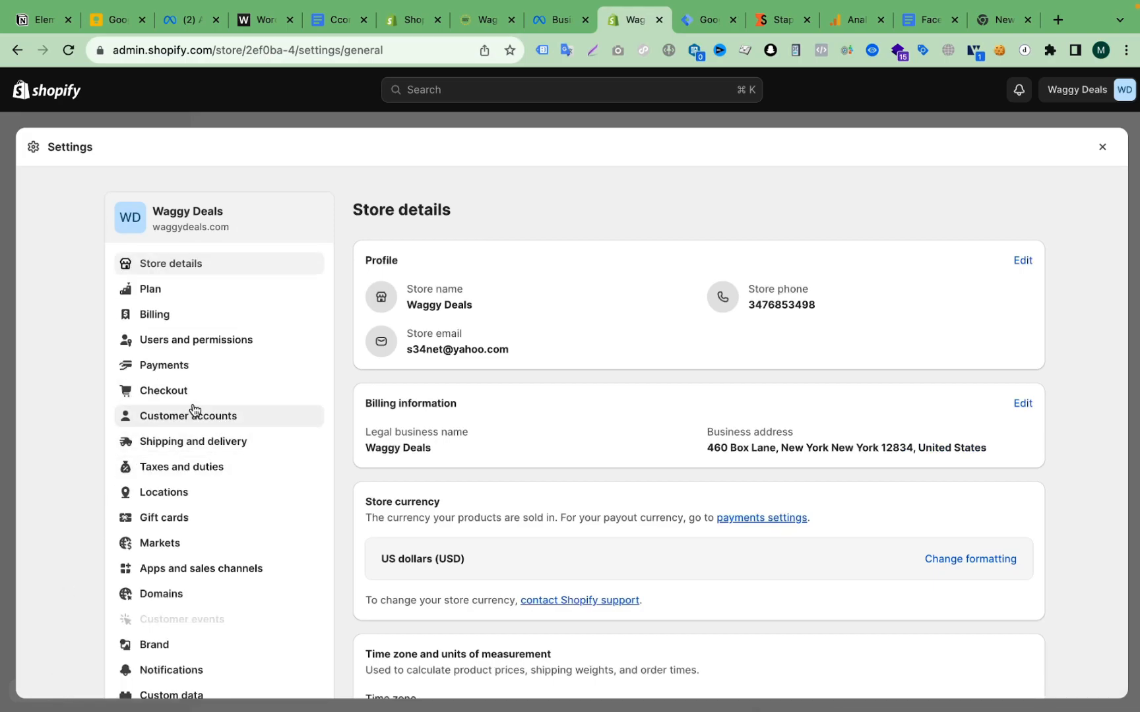
pyautogui.click(160, 593)
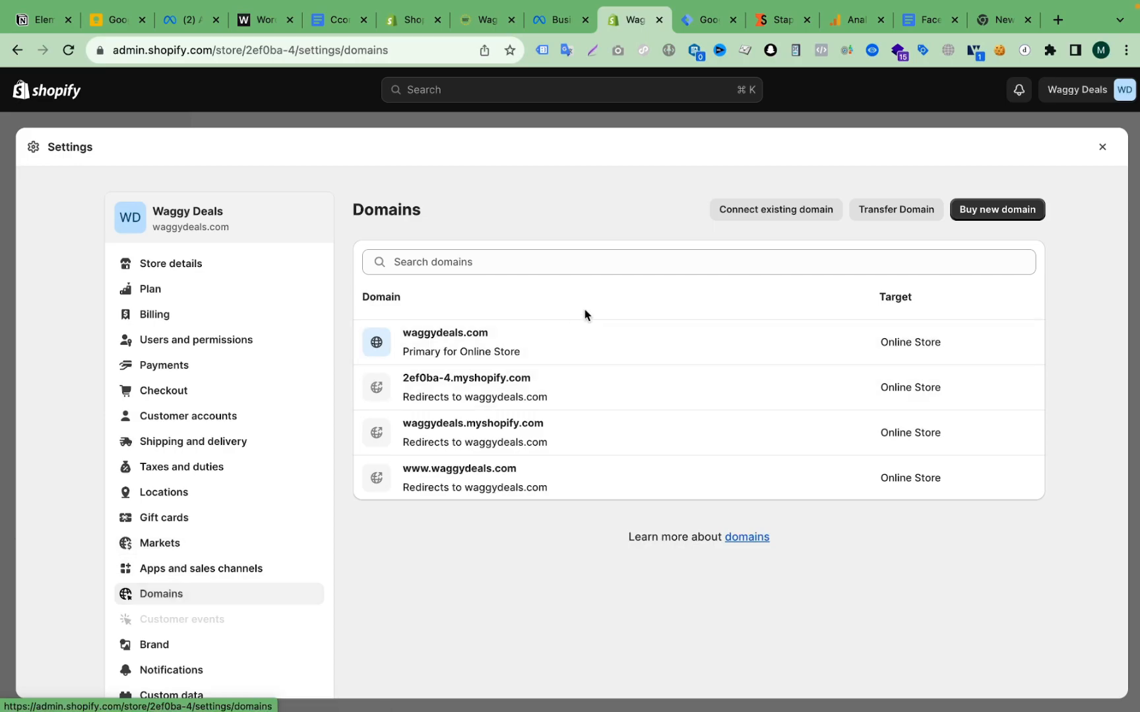
pyautogui.moveTo(633, 320)
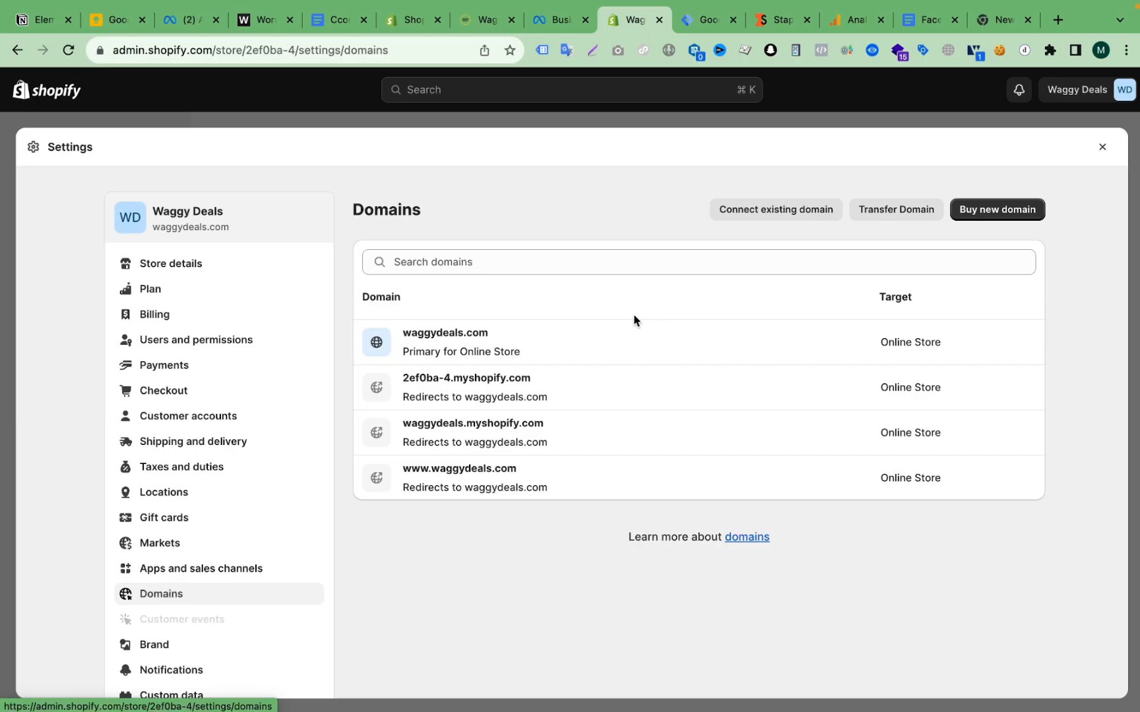
pyautogui.moveTo(490, 366)
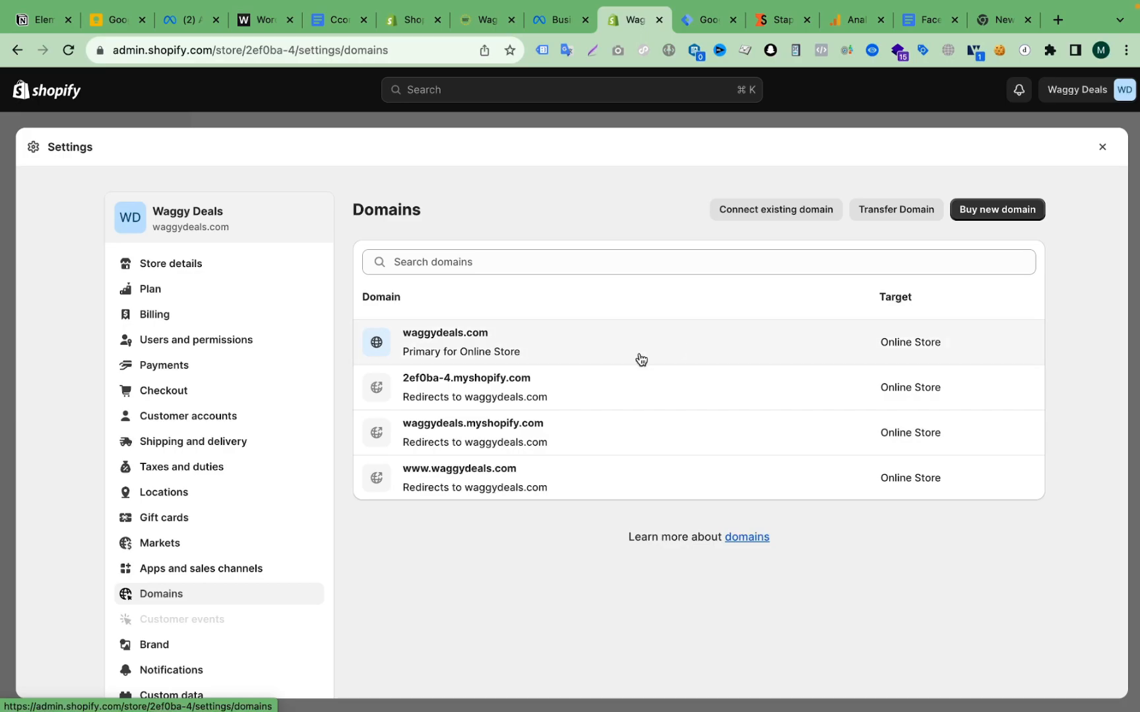
pyautogui.moveTo(672, 347)
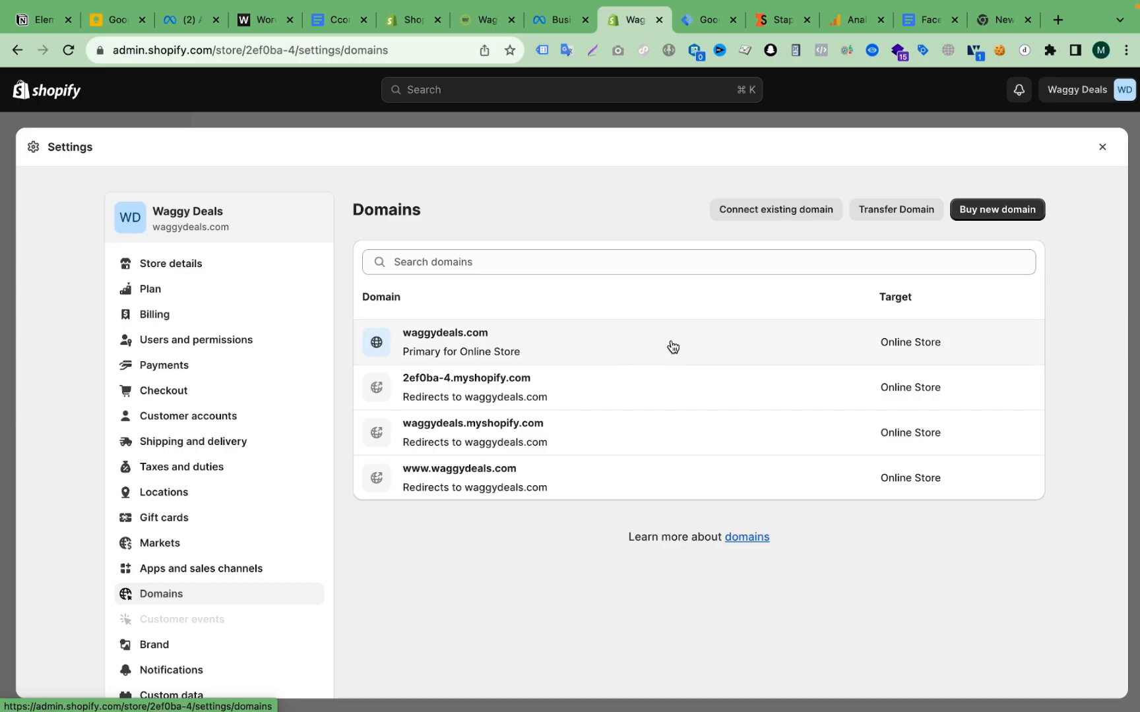
pyautogui.moveTo(620, 342)
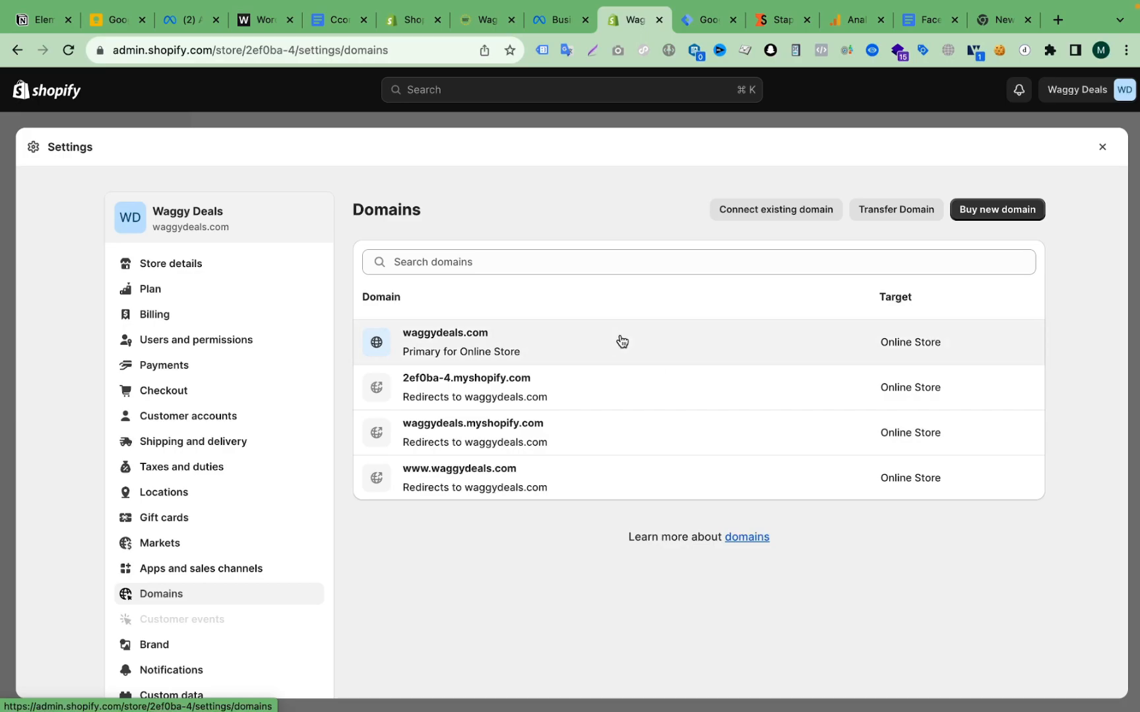
# - Open waggydeals.com's DNS settings in Shopify and start adding a custom record
pyautogui.click(444, 342)
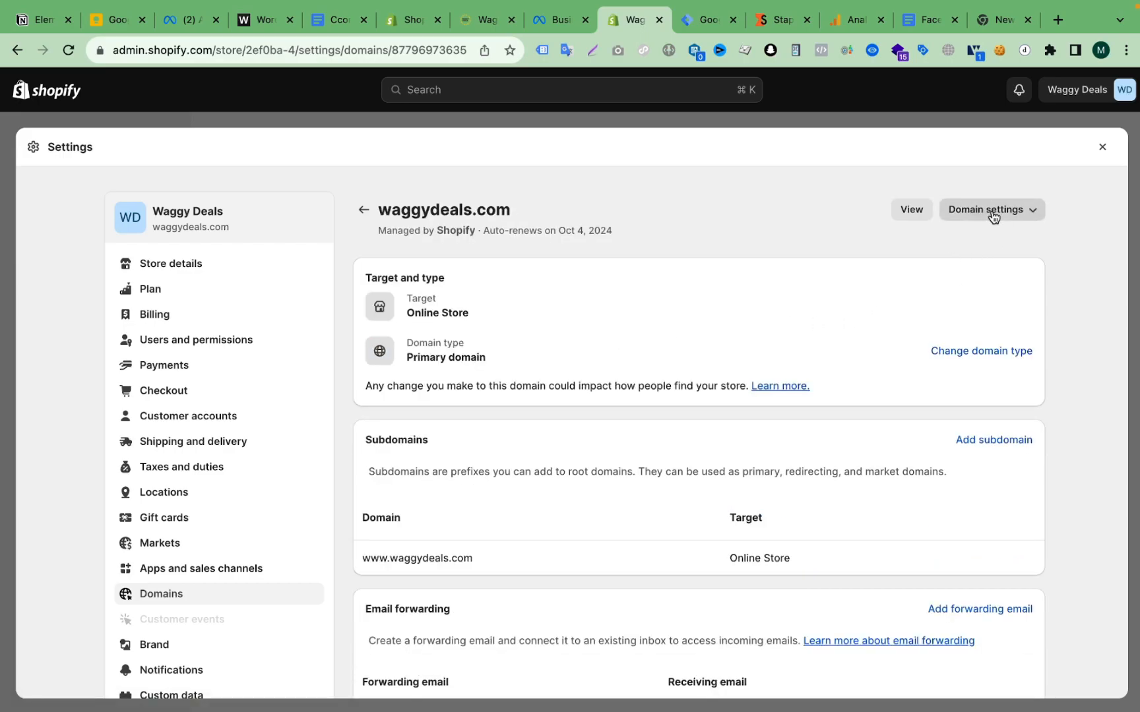
pyautogui.click(991, 209)
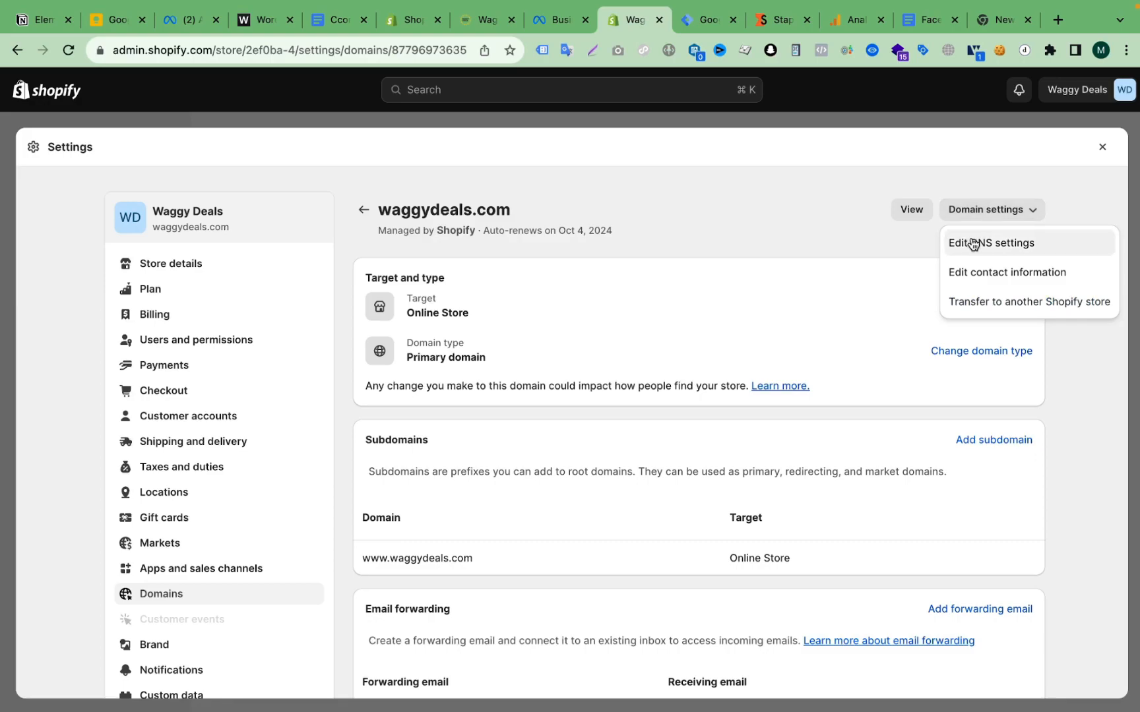
pyautogui.click(991, 243)
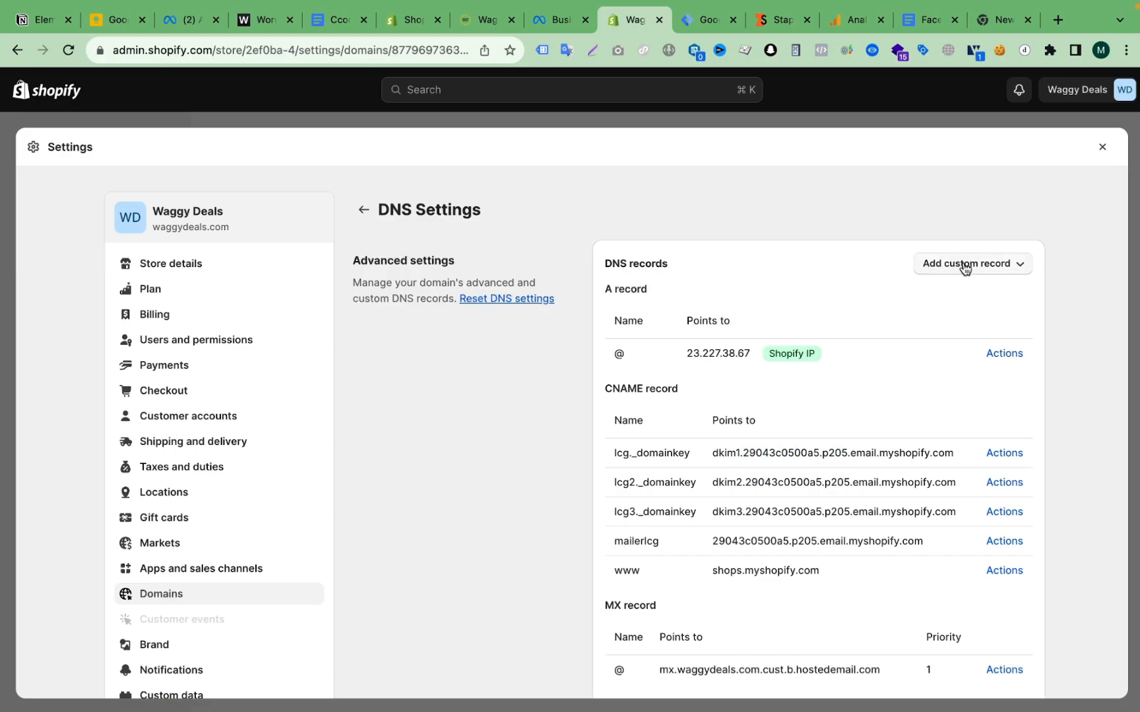
pyautogui.click(972, 263)
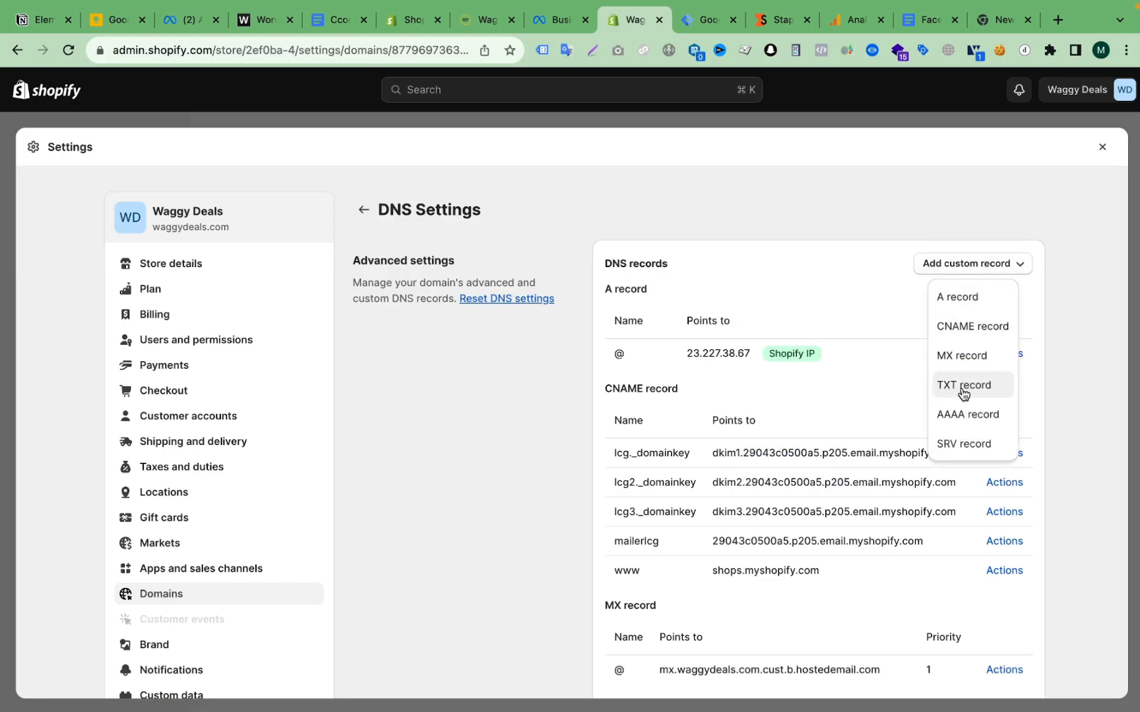
# - Save a TXT record named @ with the facebook-domain-verification value for waggydeals.com
pyautogui.click(962, 385)
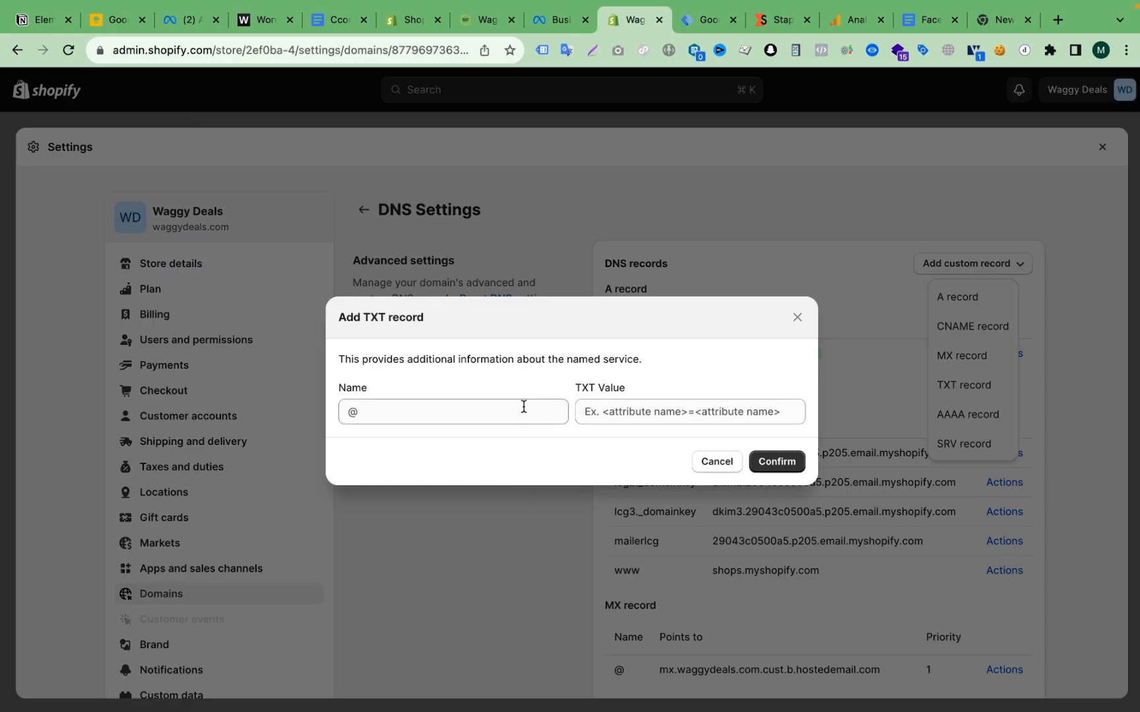
pyautogui.click(689, 412)
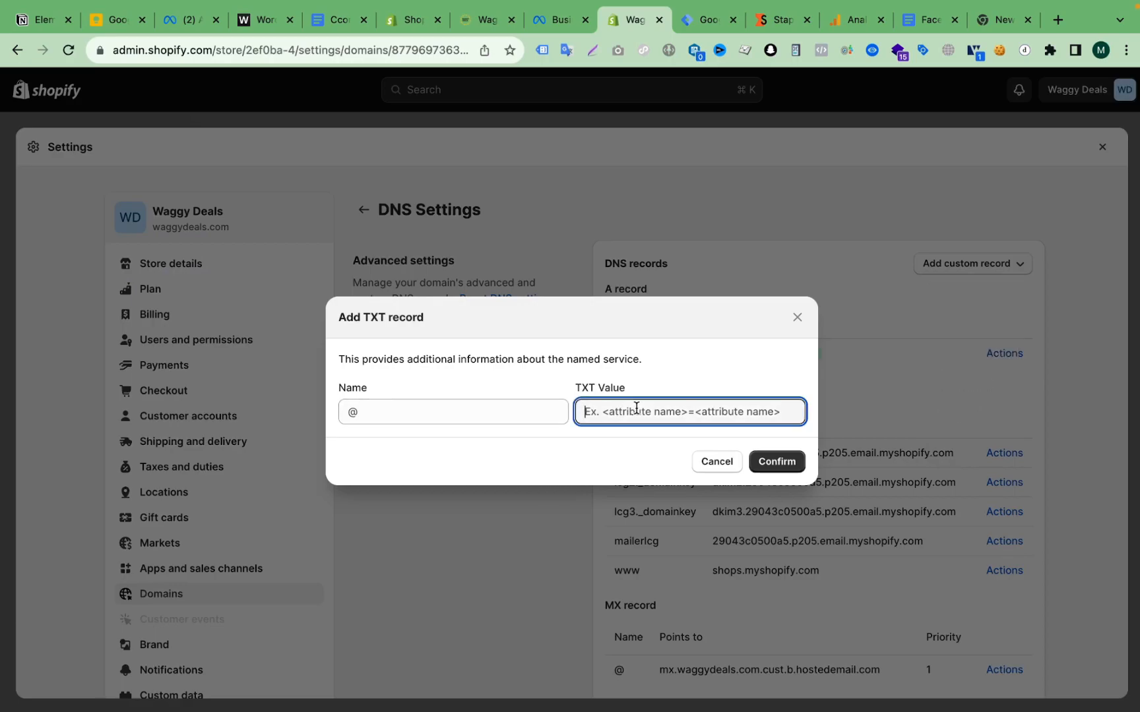
pyautogui.click(557, 19)
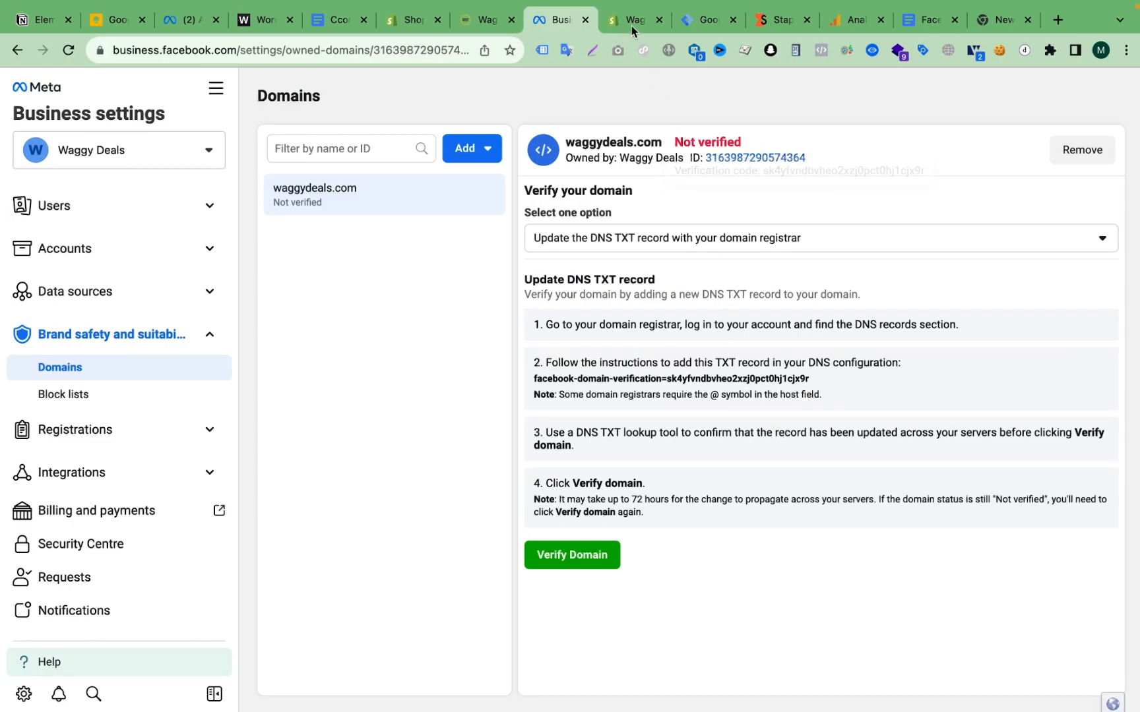
pyautogui.click(632, 20)
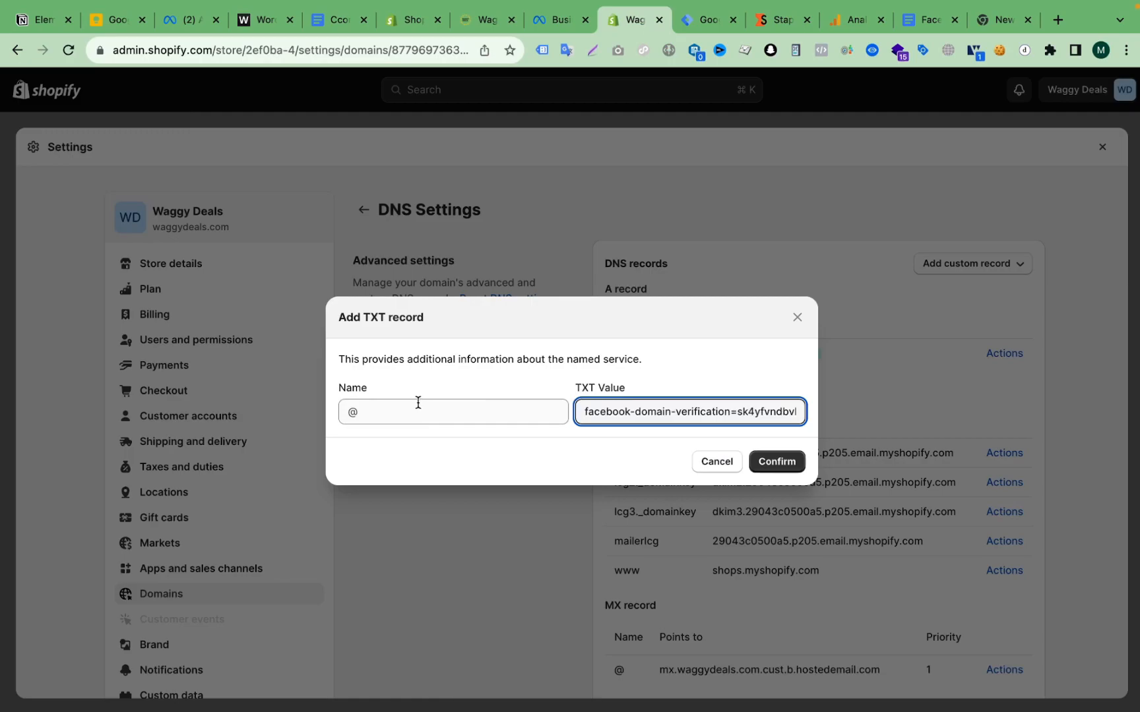
pyautogui.click(452, 411)
pyautogui.write('@')
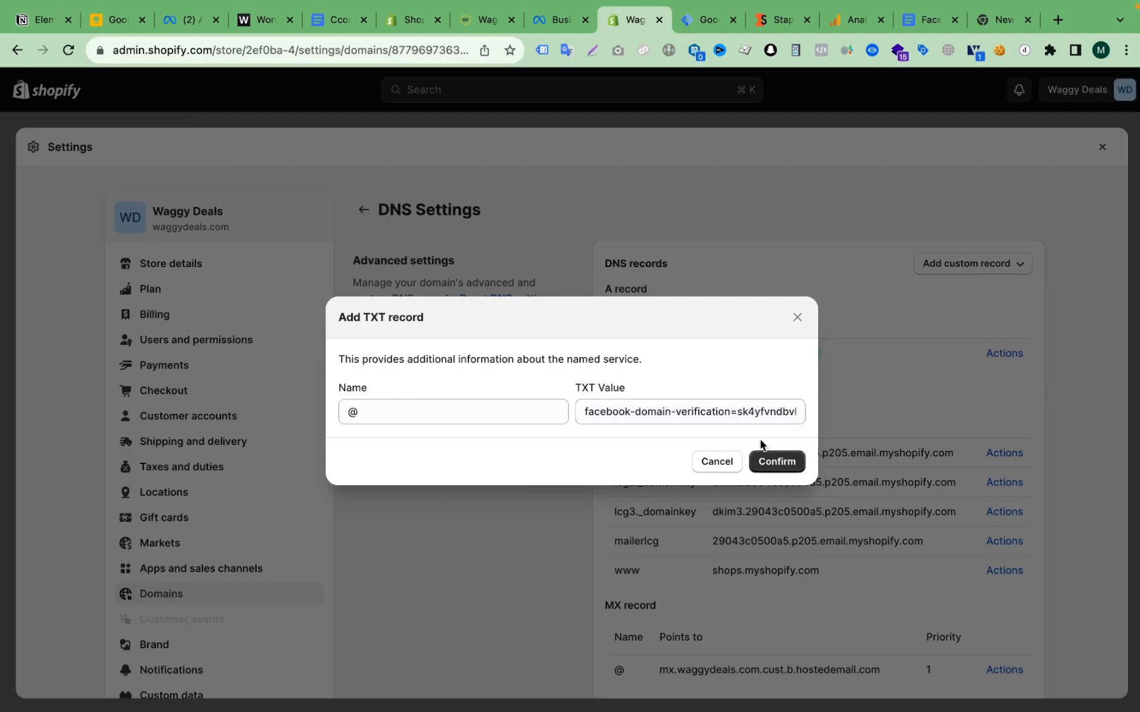
pyautogui.click(776, 461)
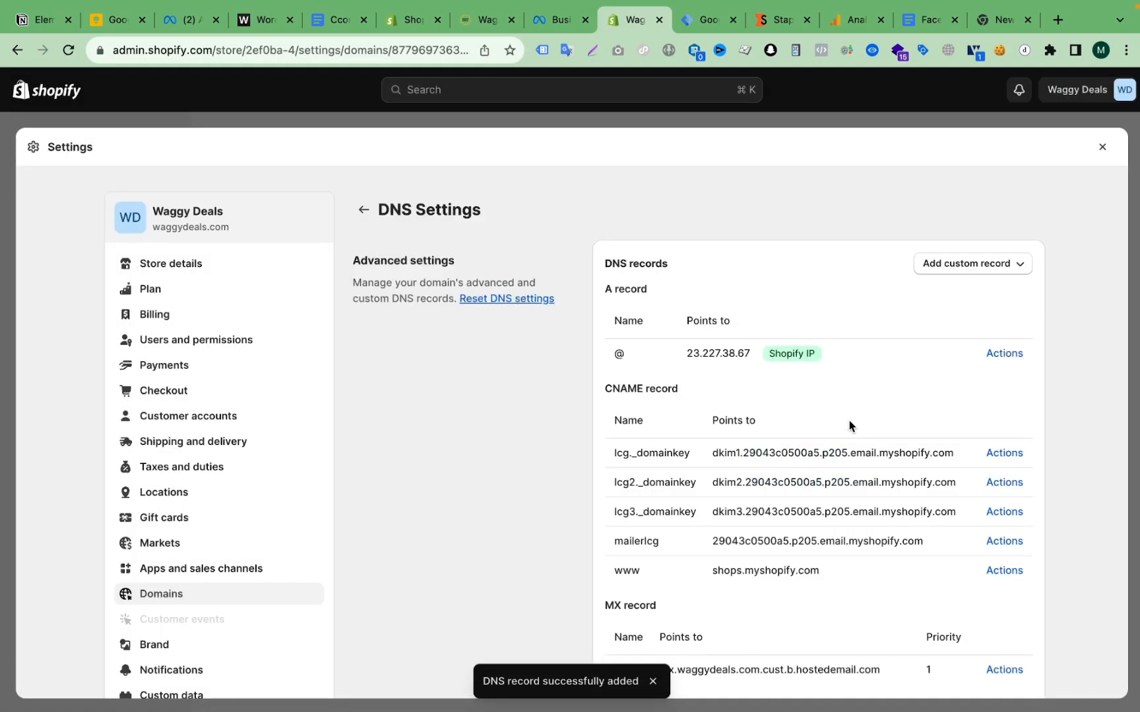
pyautogui.scroll(-3)
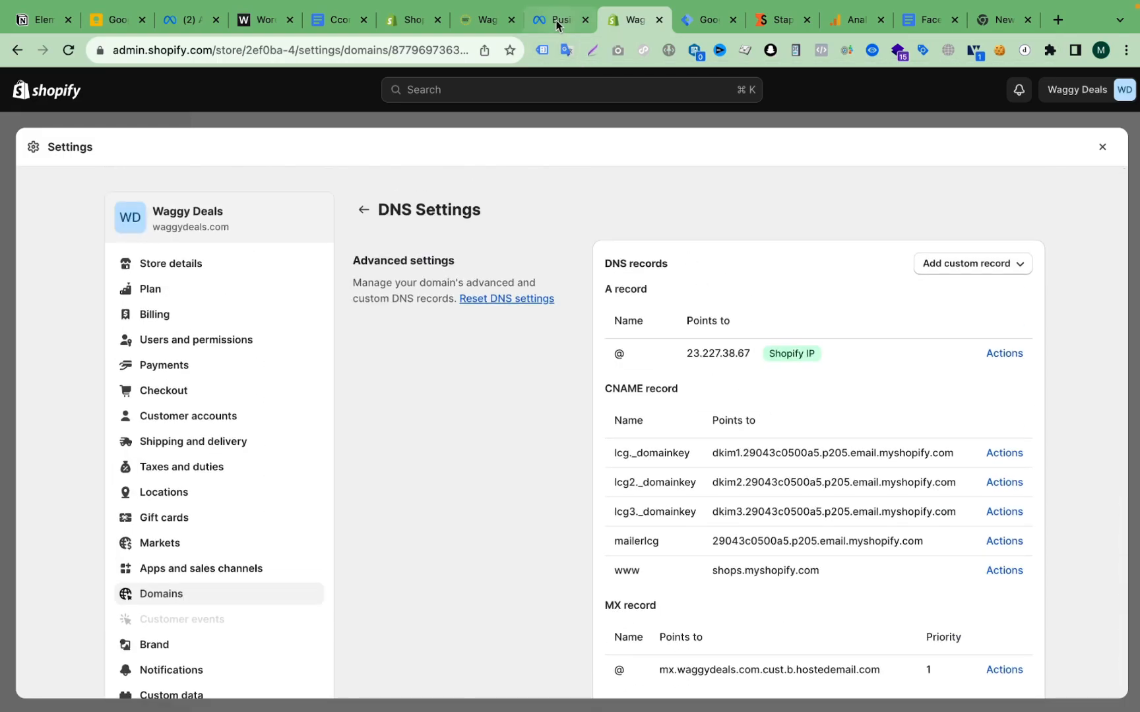
# - Back in Meta Business Settings, confirm waggydeals.com ownership with Verify Domain
pyautogui.click(556, 20)
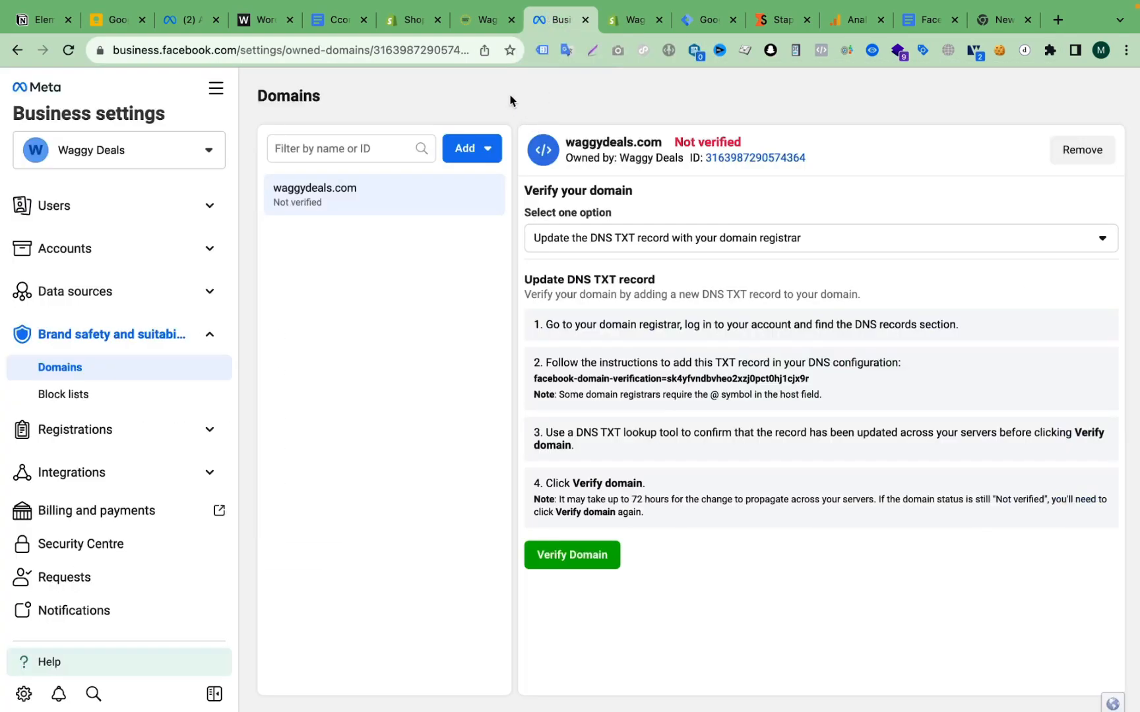
pyautogui.click(484, 20)
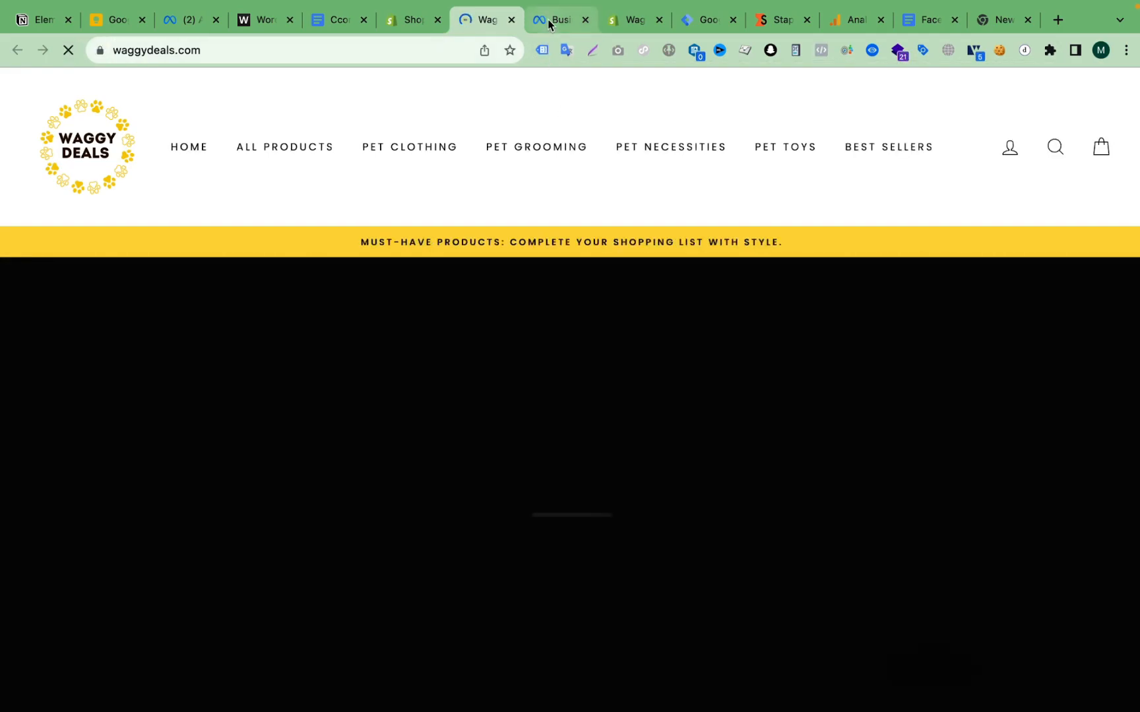
pyautogui.click(559, 20)
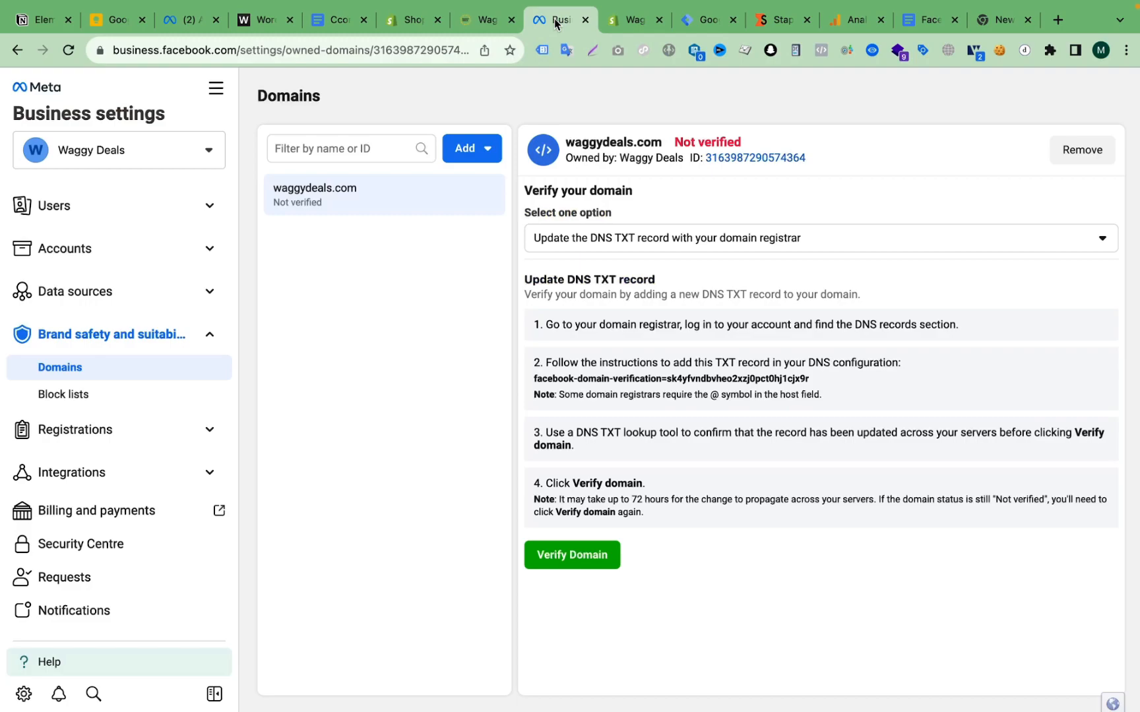
pyautogui.moveTo(601, 578)
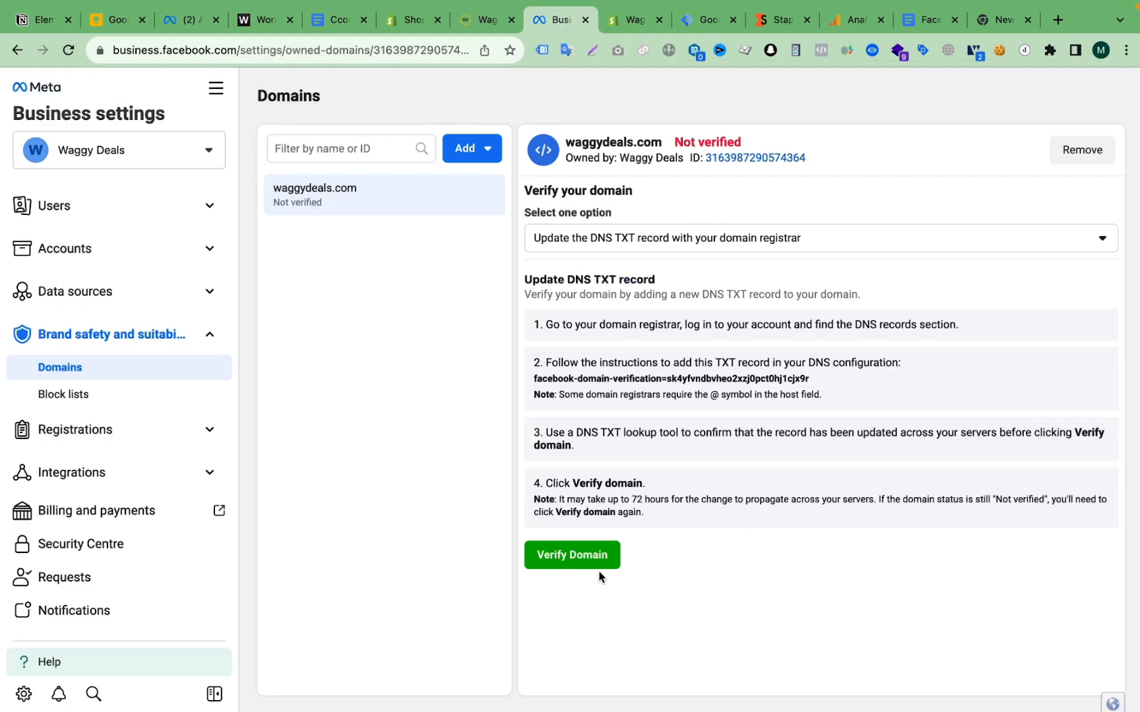
pyautogui.click(571, 555)
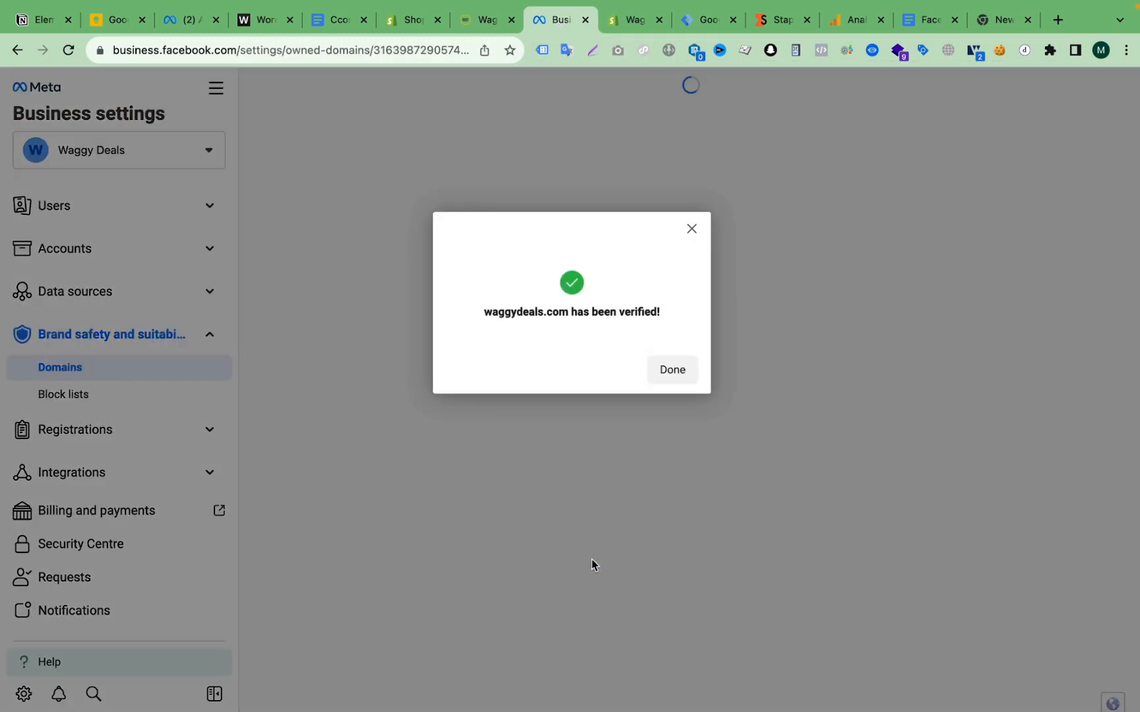